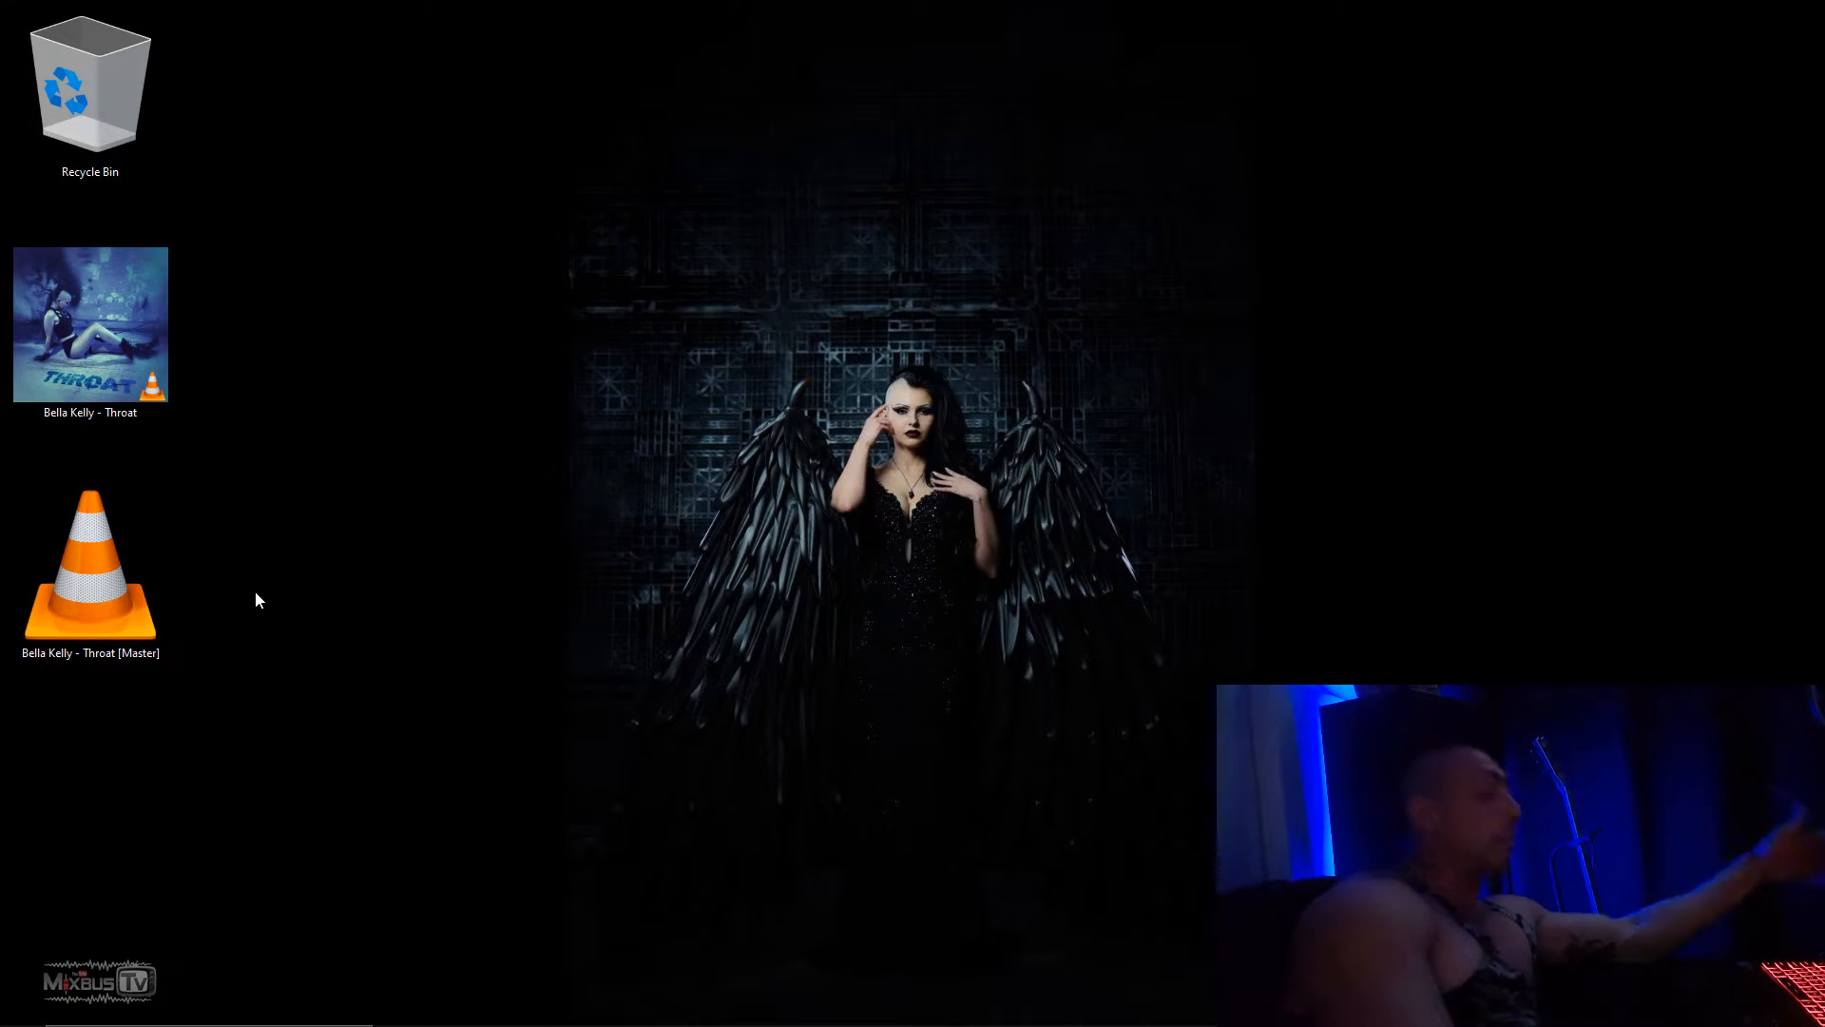
mouse_move(245, 633)
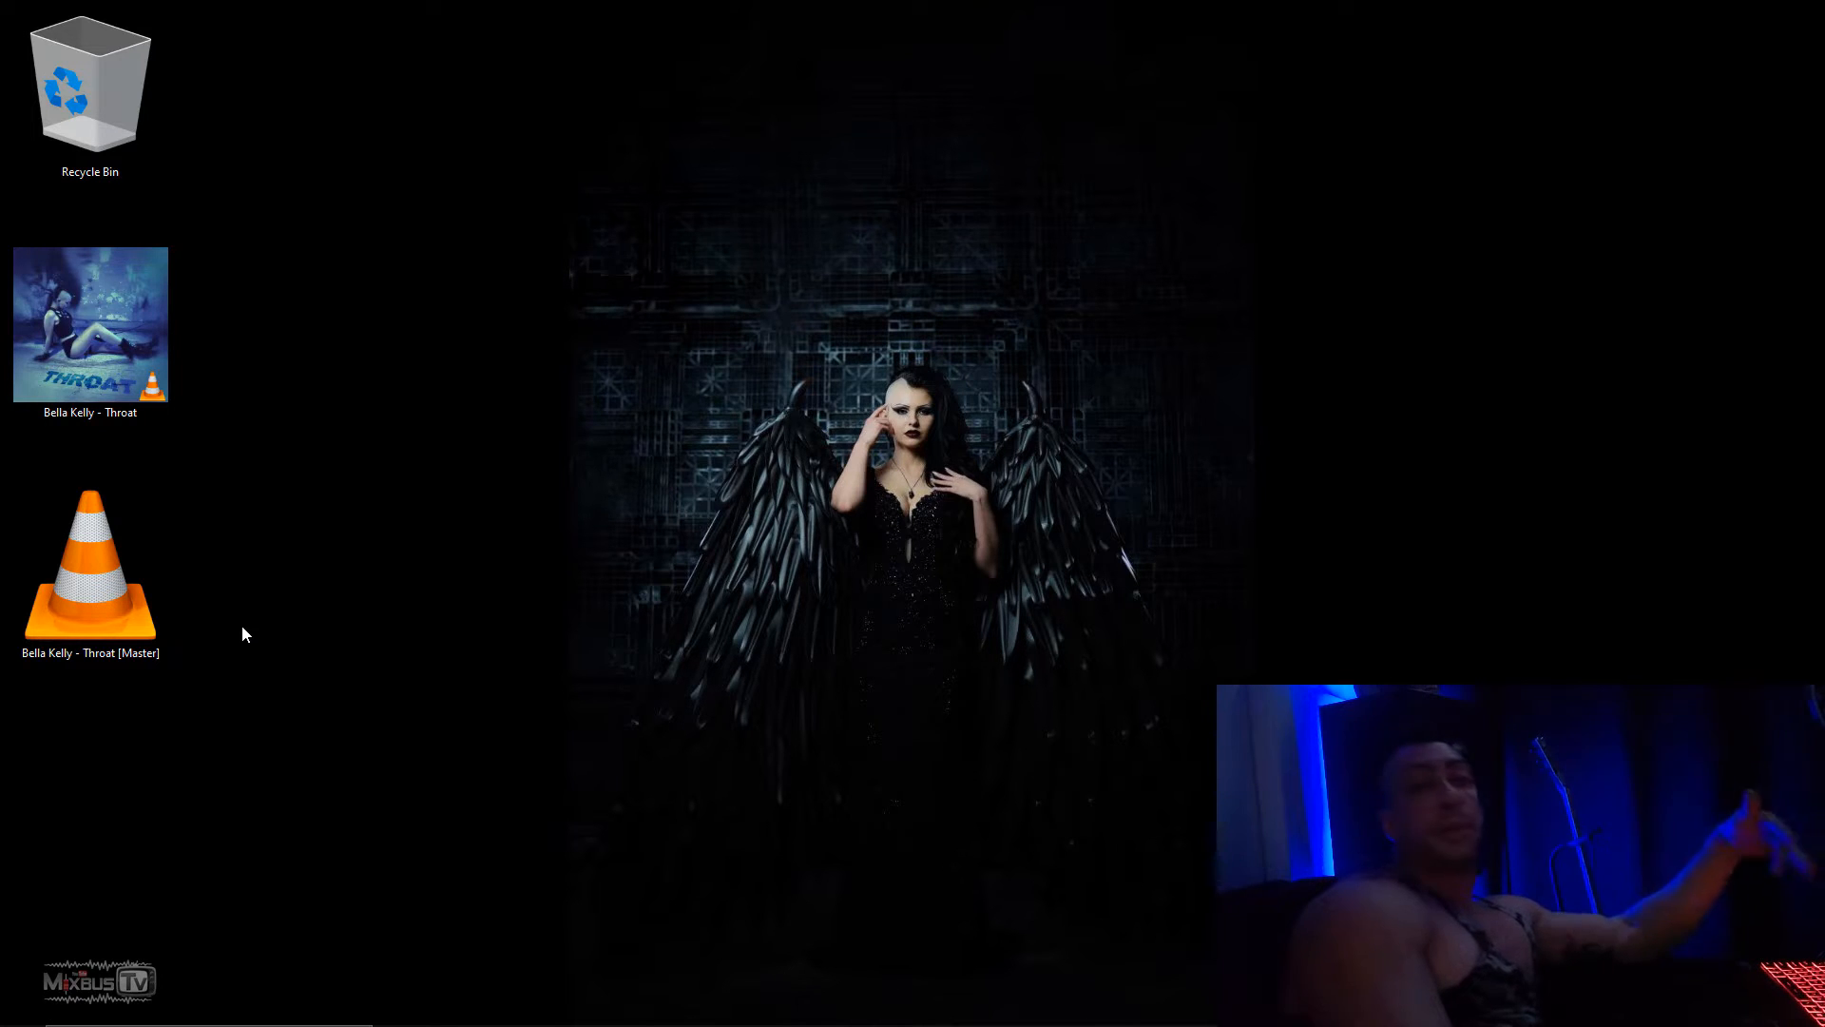
Download the Mp3tag v3.09 installer (mp3tagv309setup.exe) from mp3tag.de's download page.
left_click(90, 571)
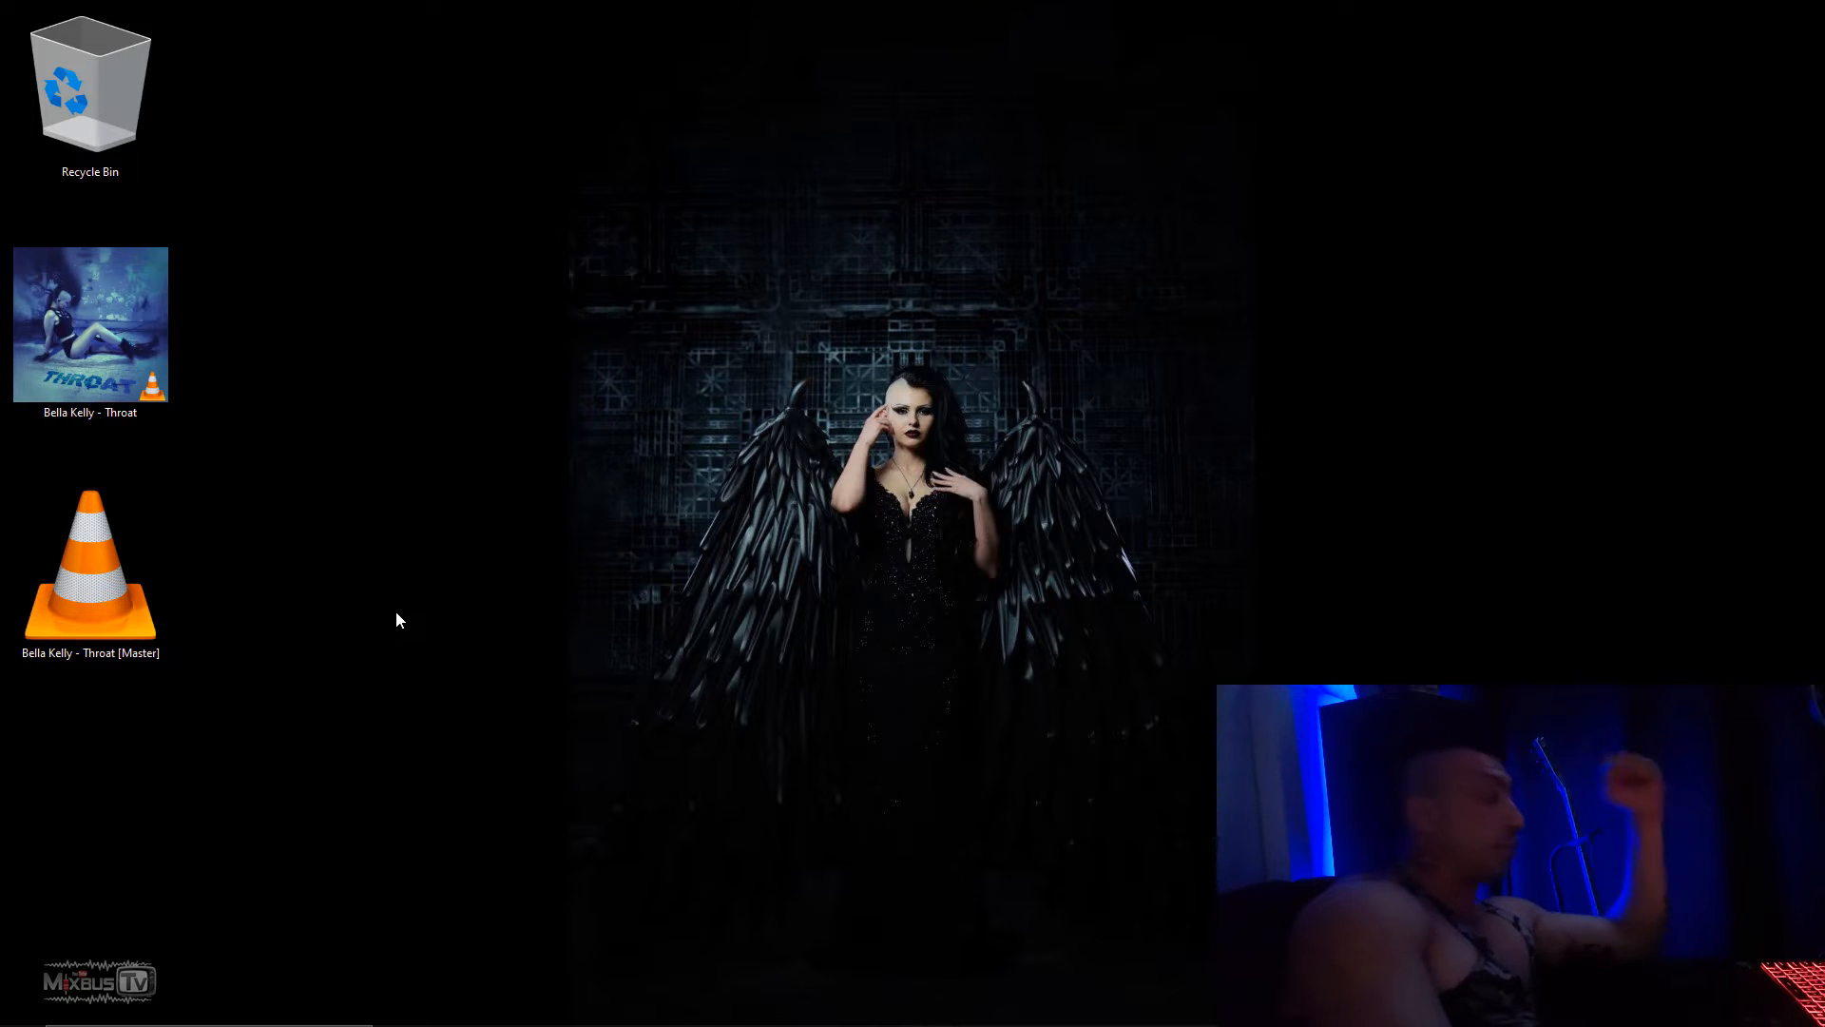
mouse_move(387, 554)
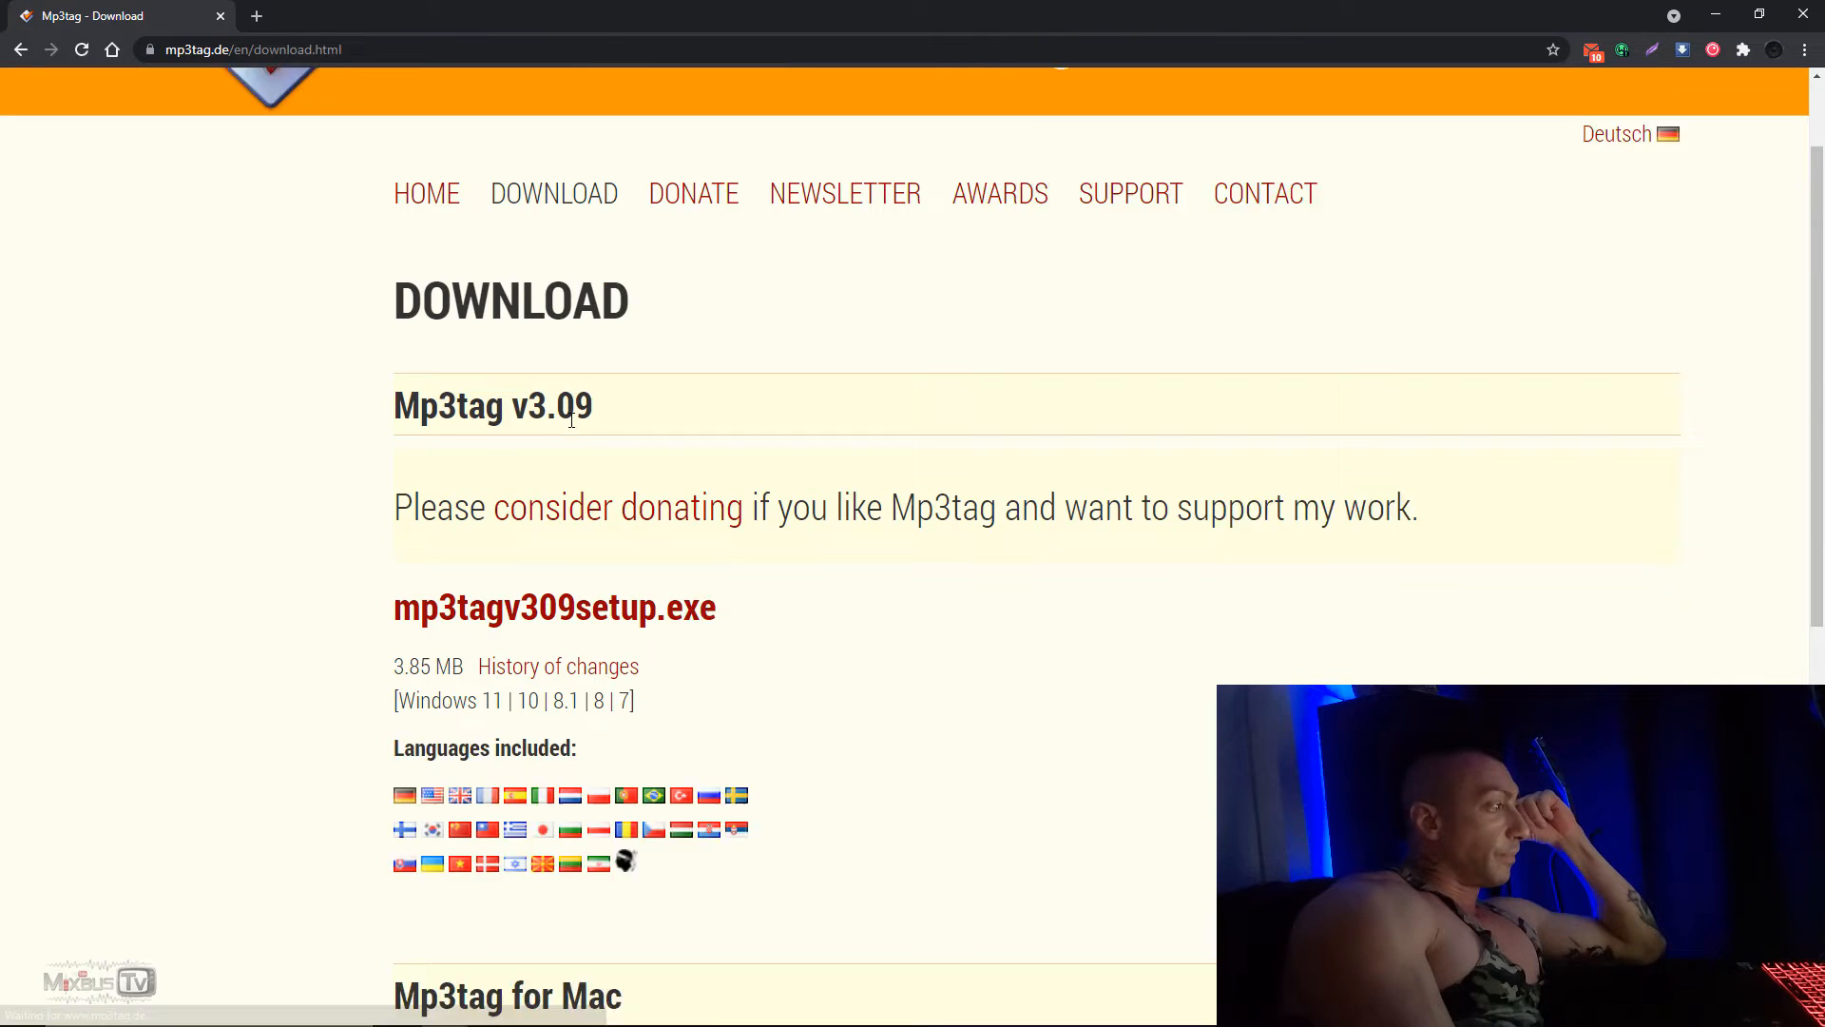
left_click(555, 608)
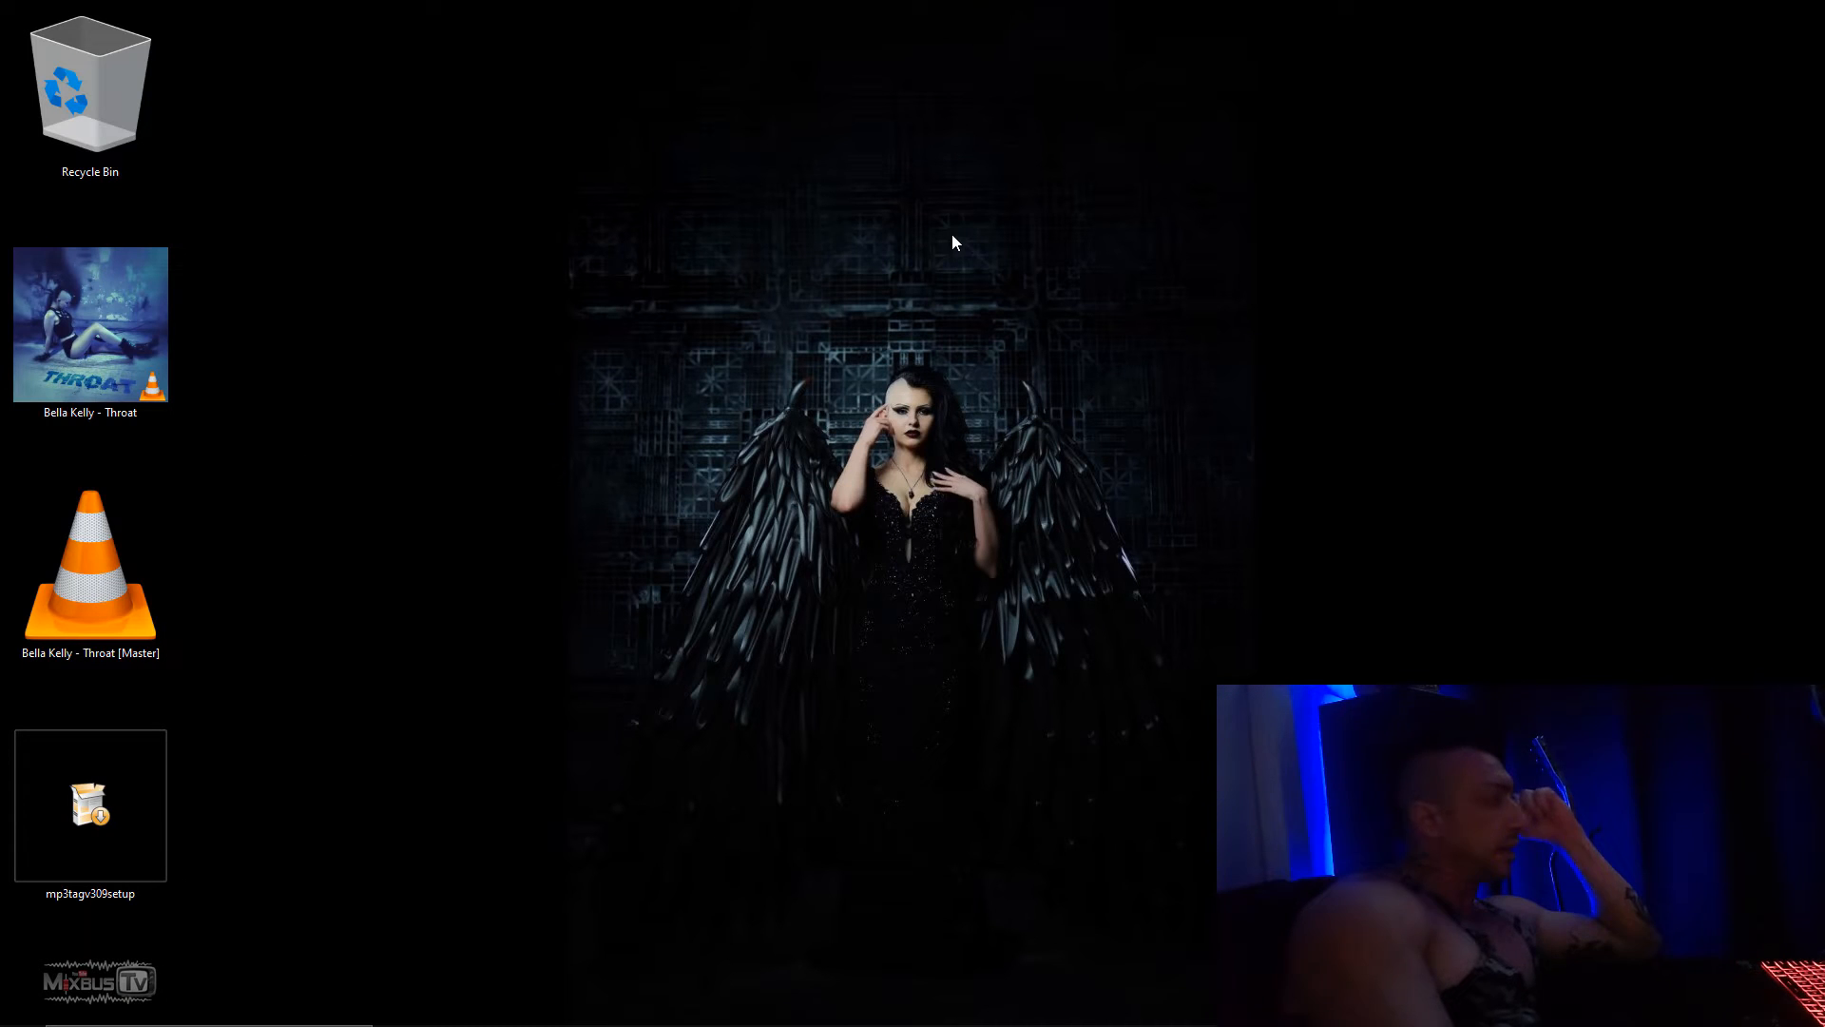
Run mp3tagv309setup, keep the default components and install folder, then close the installer.
double_click(89, 804)
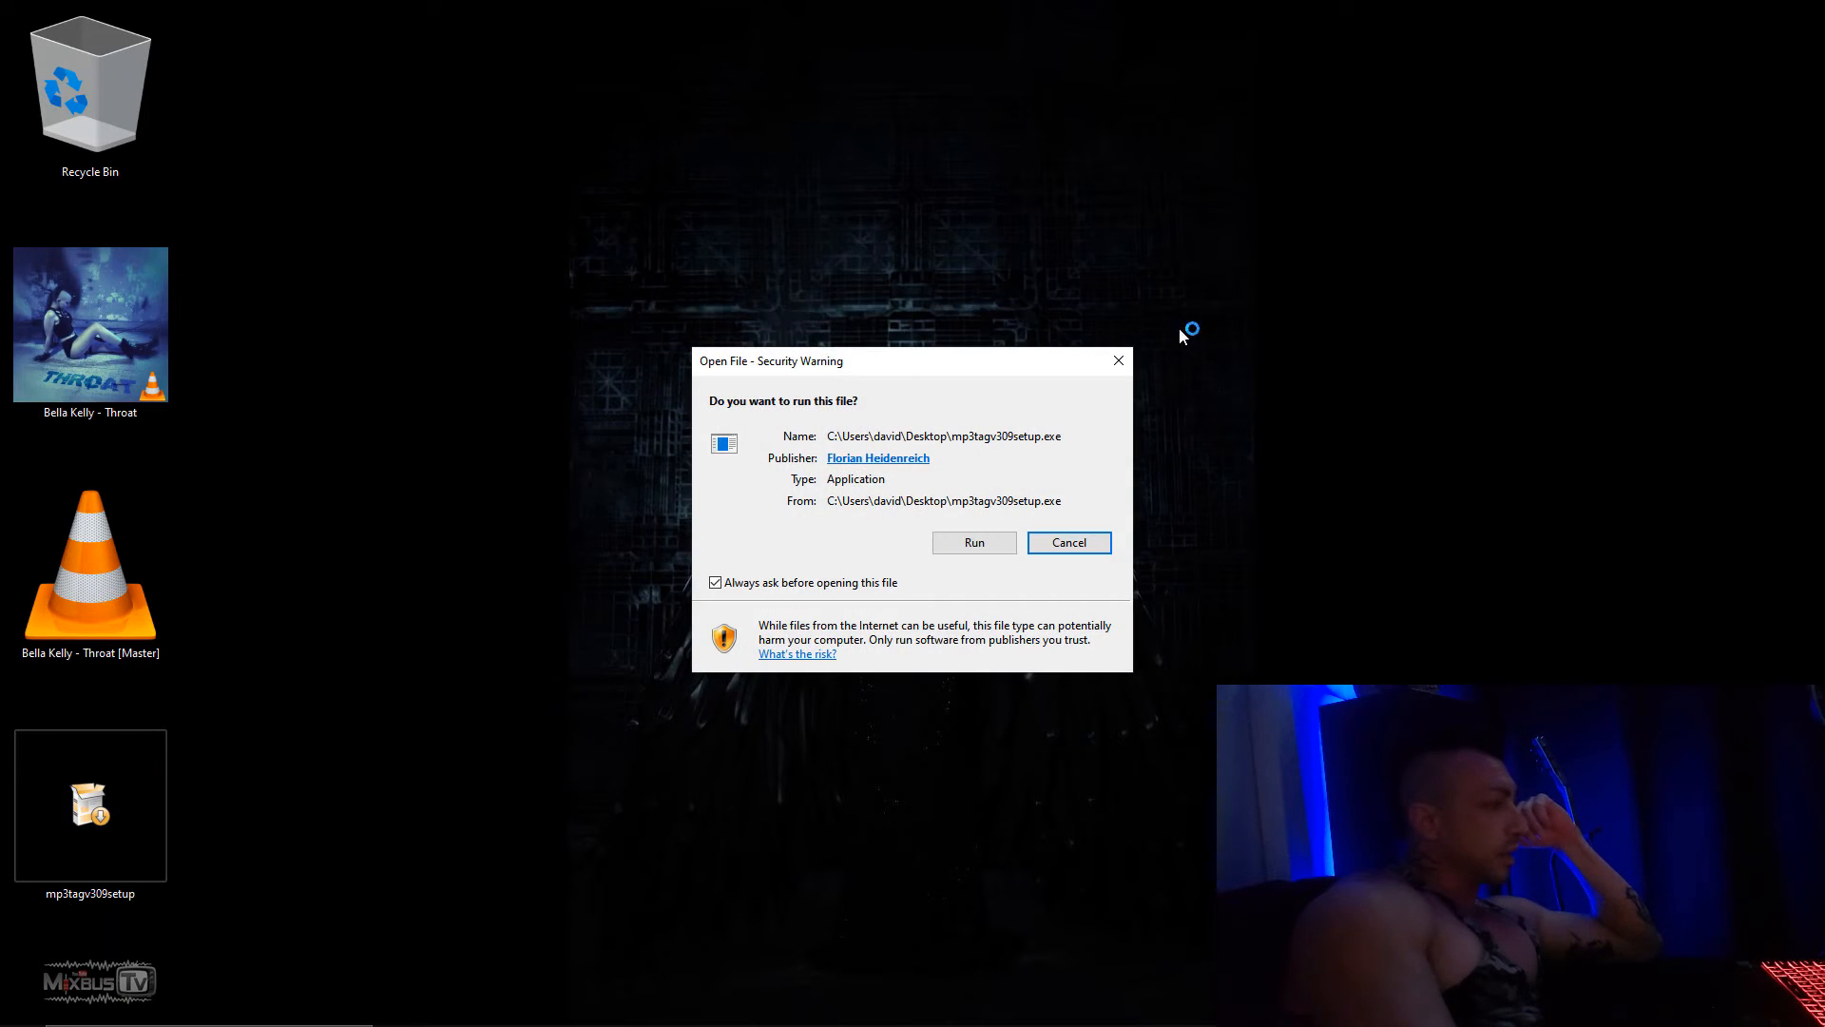
left_click(974, 543)
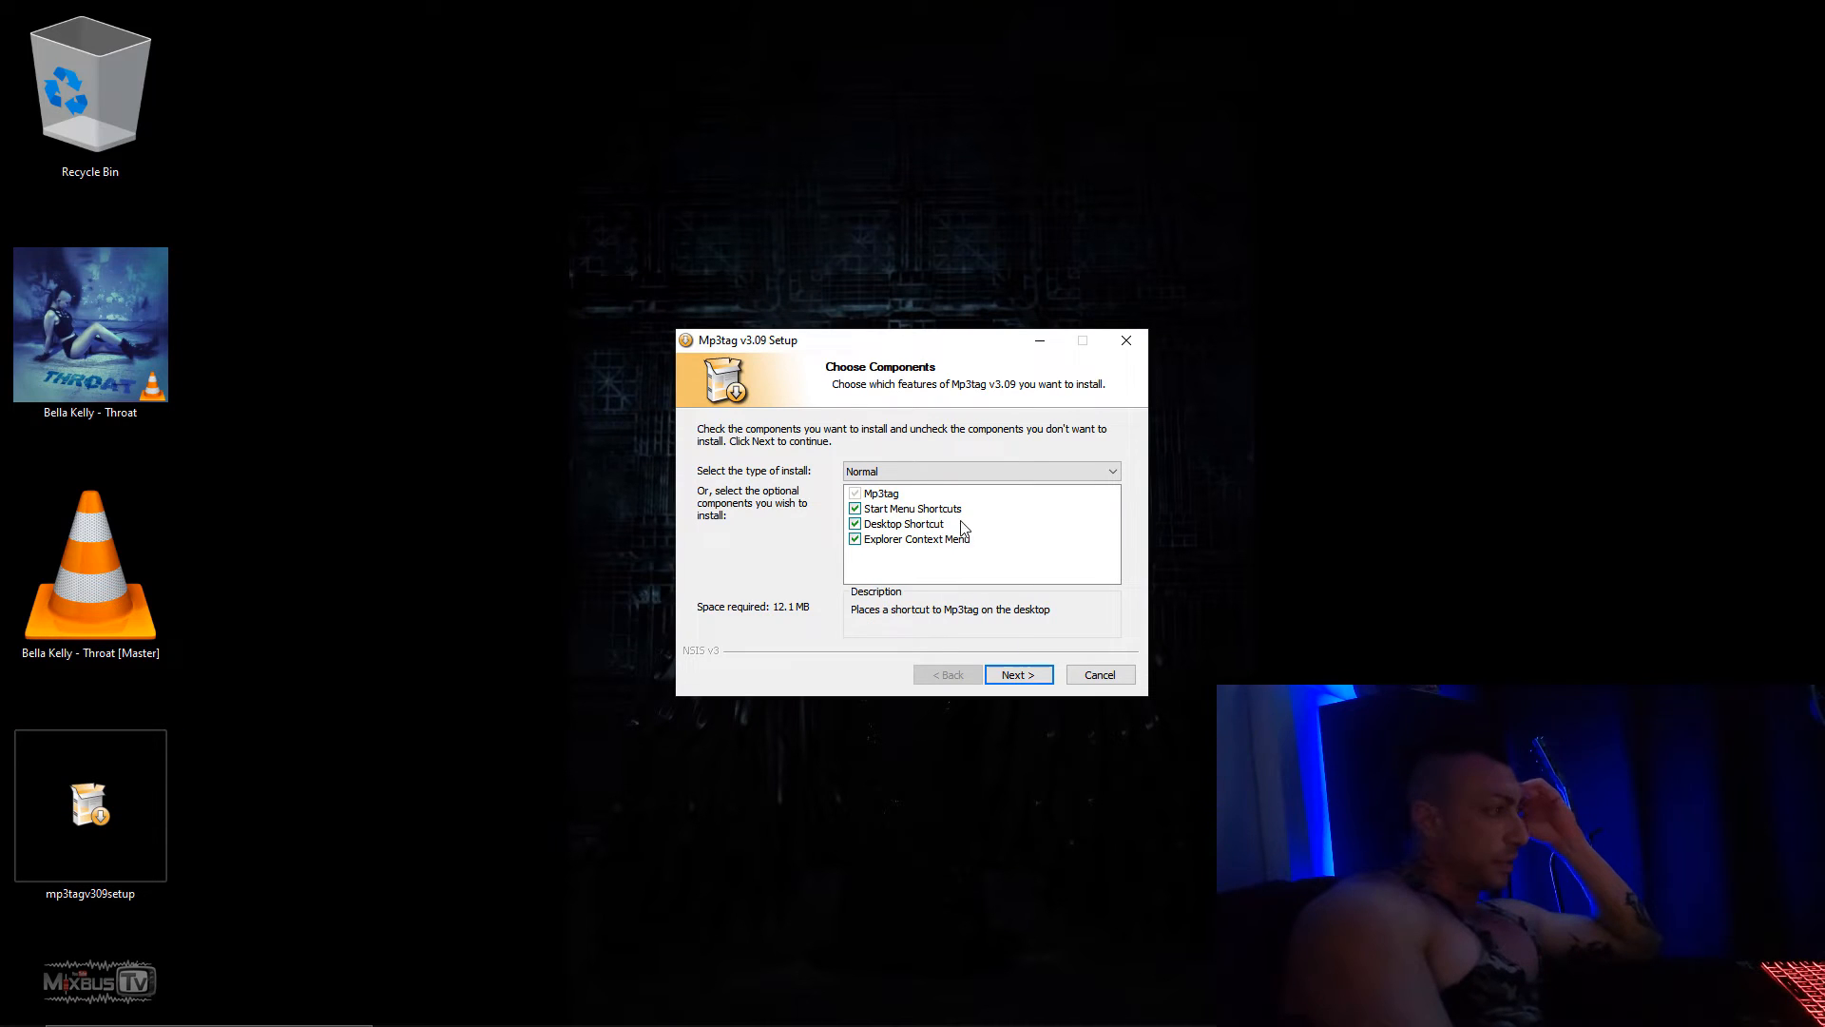
mouse_move(984, 533)
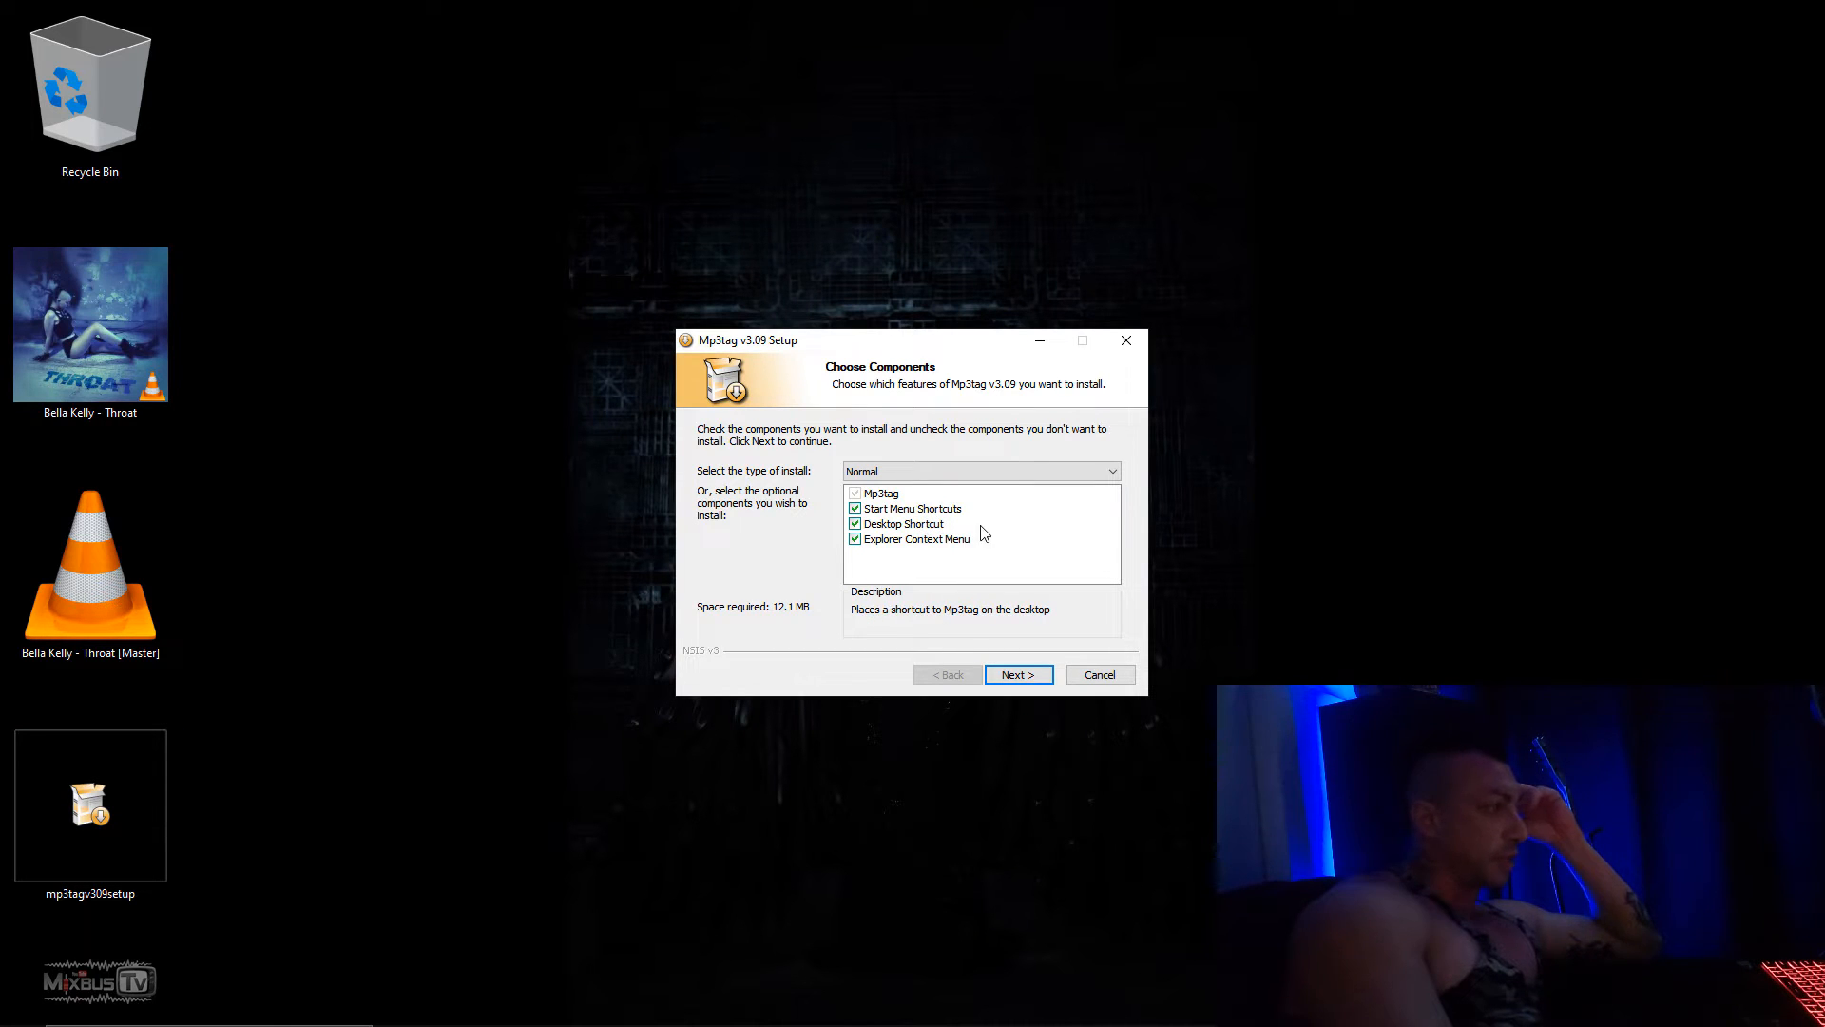
mouse_move(929, 551)
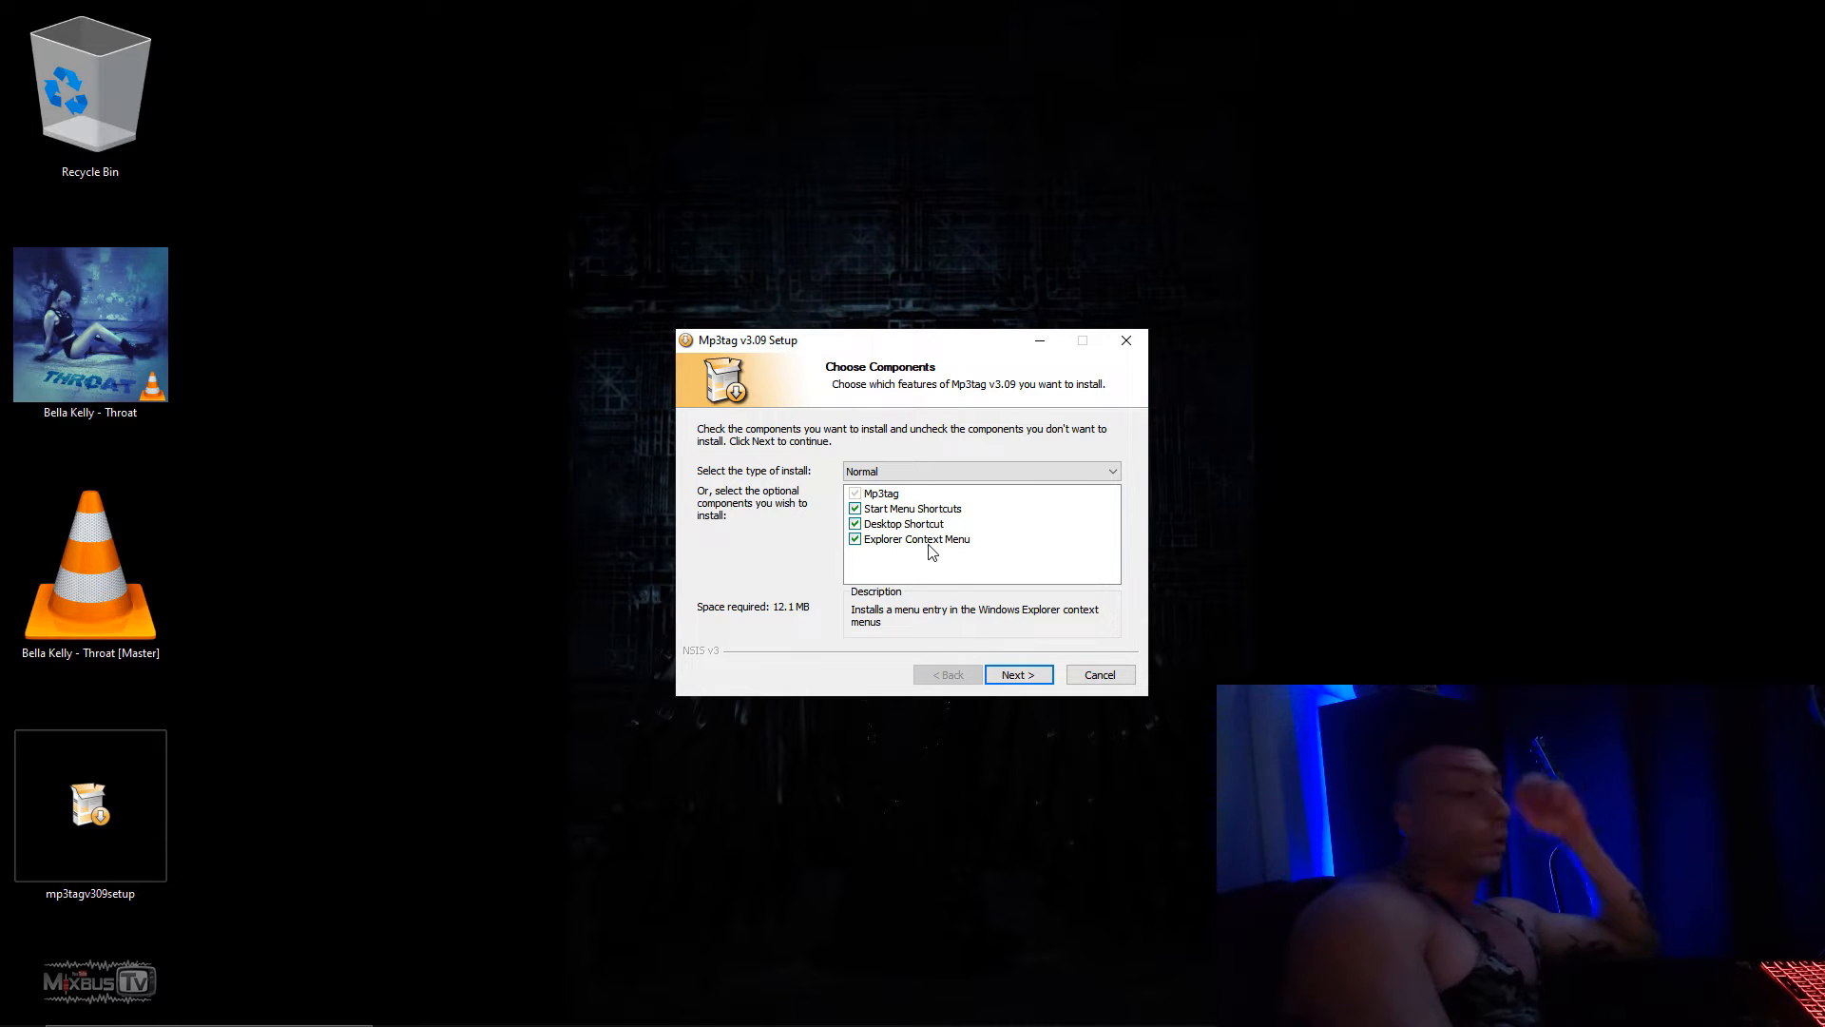
left_click(1016, 674)
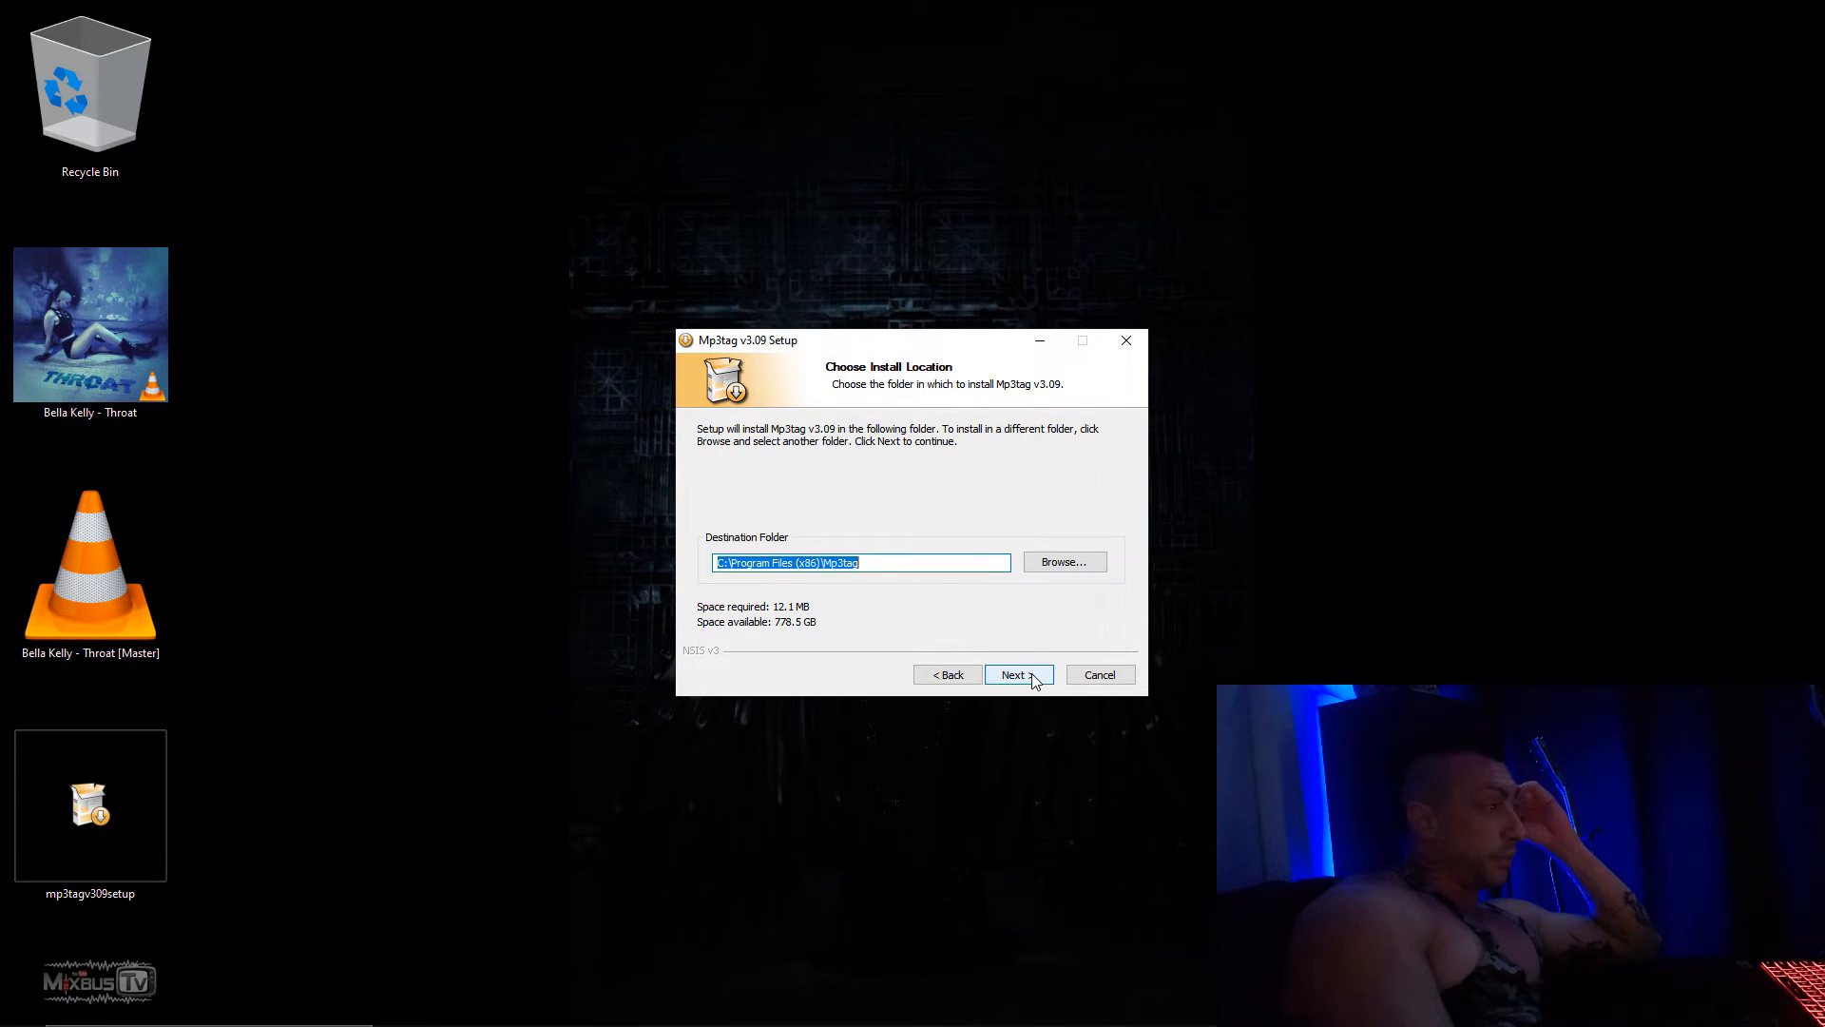
left_click(1016, 674)
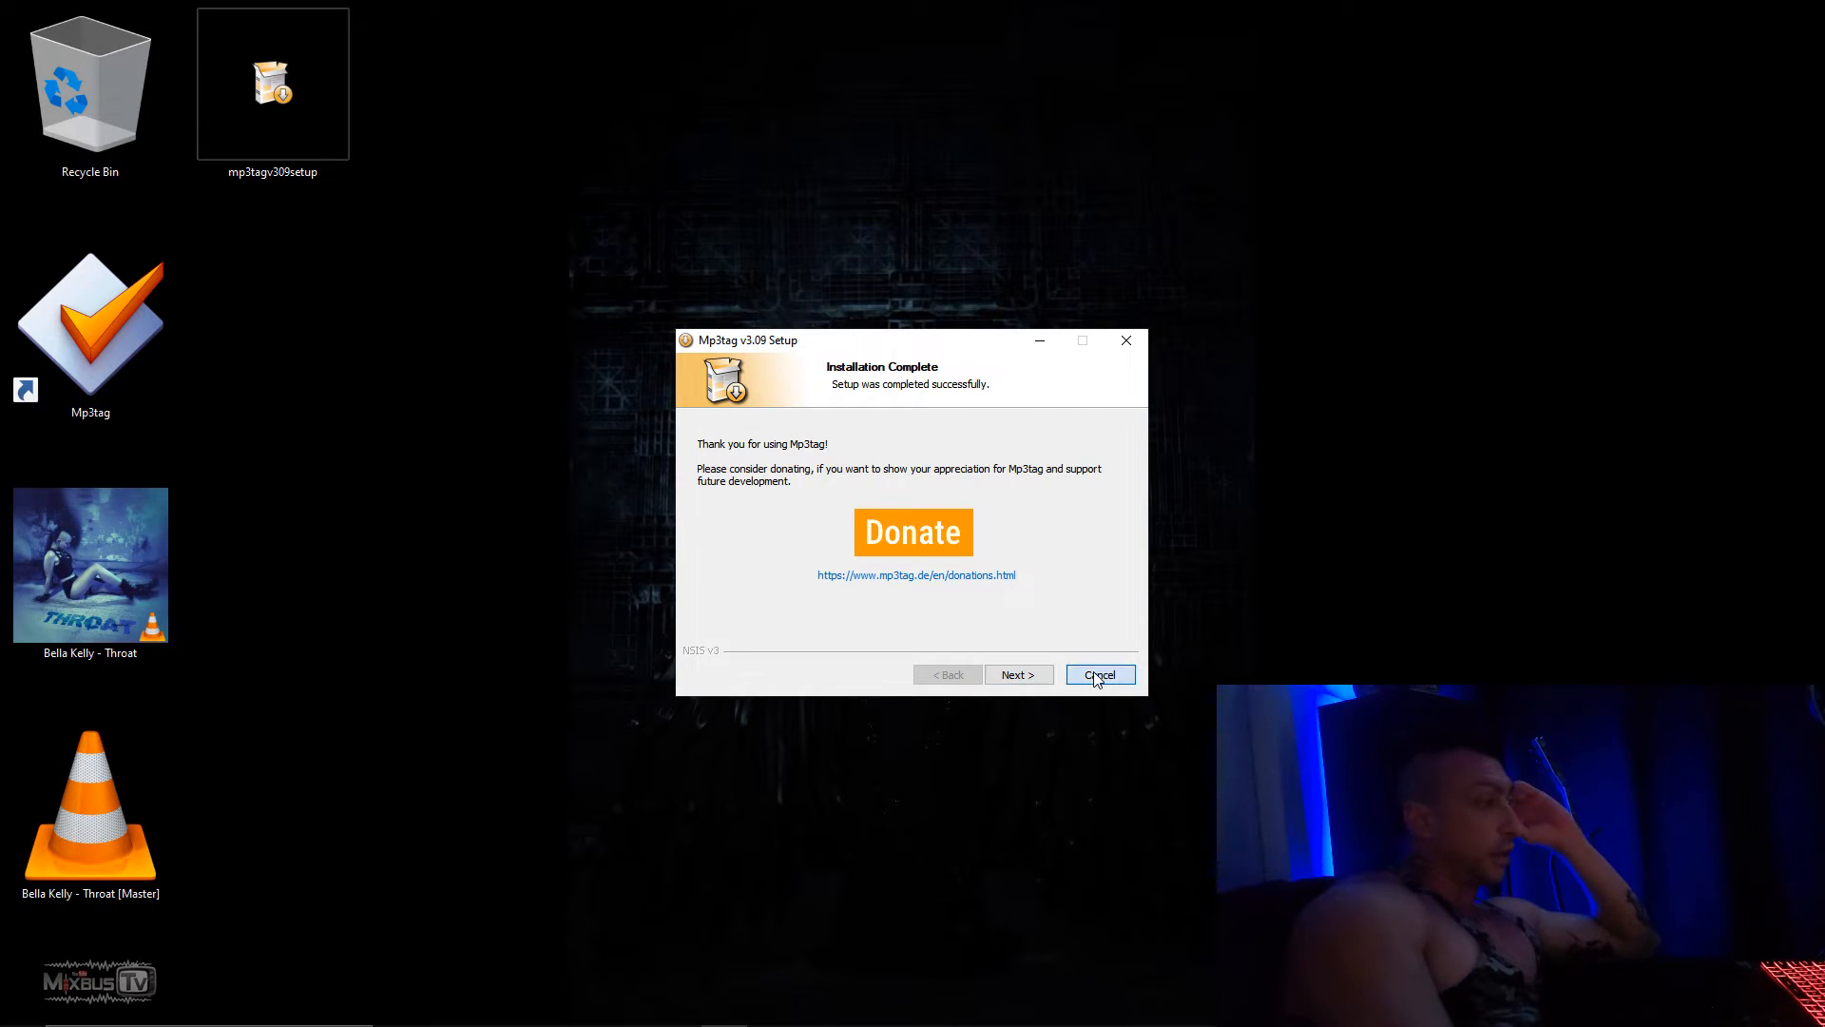
left_click(1096, 674)
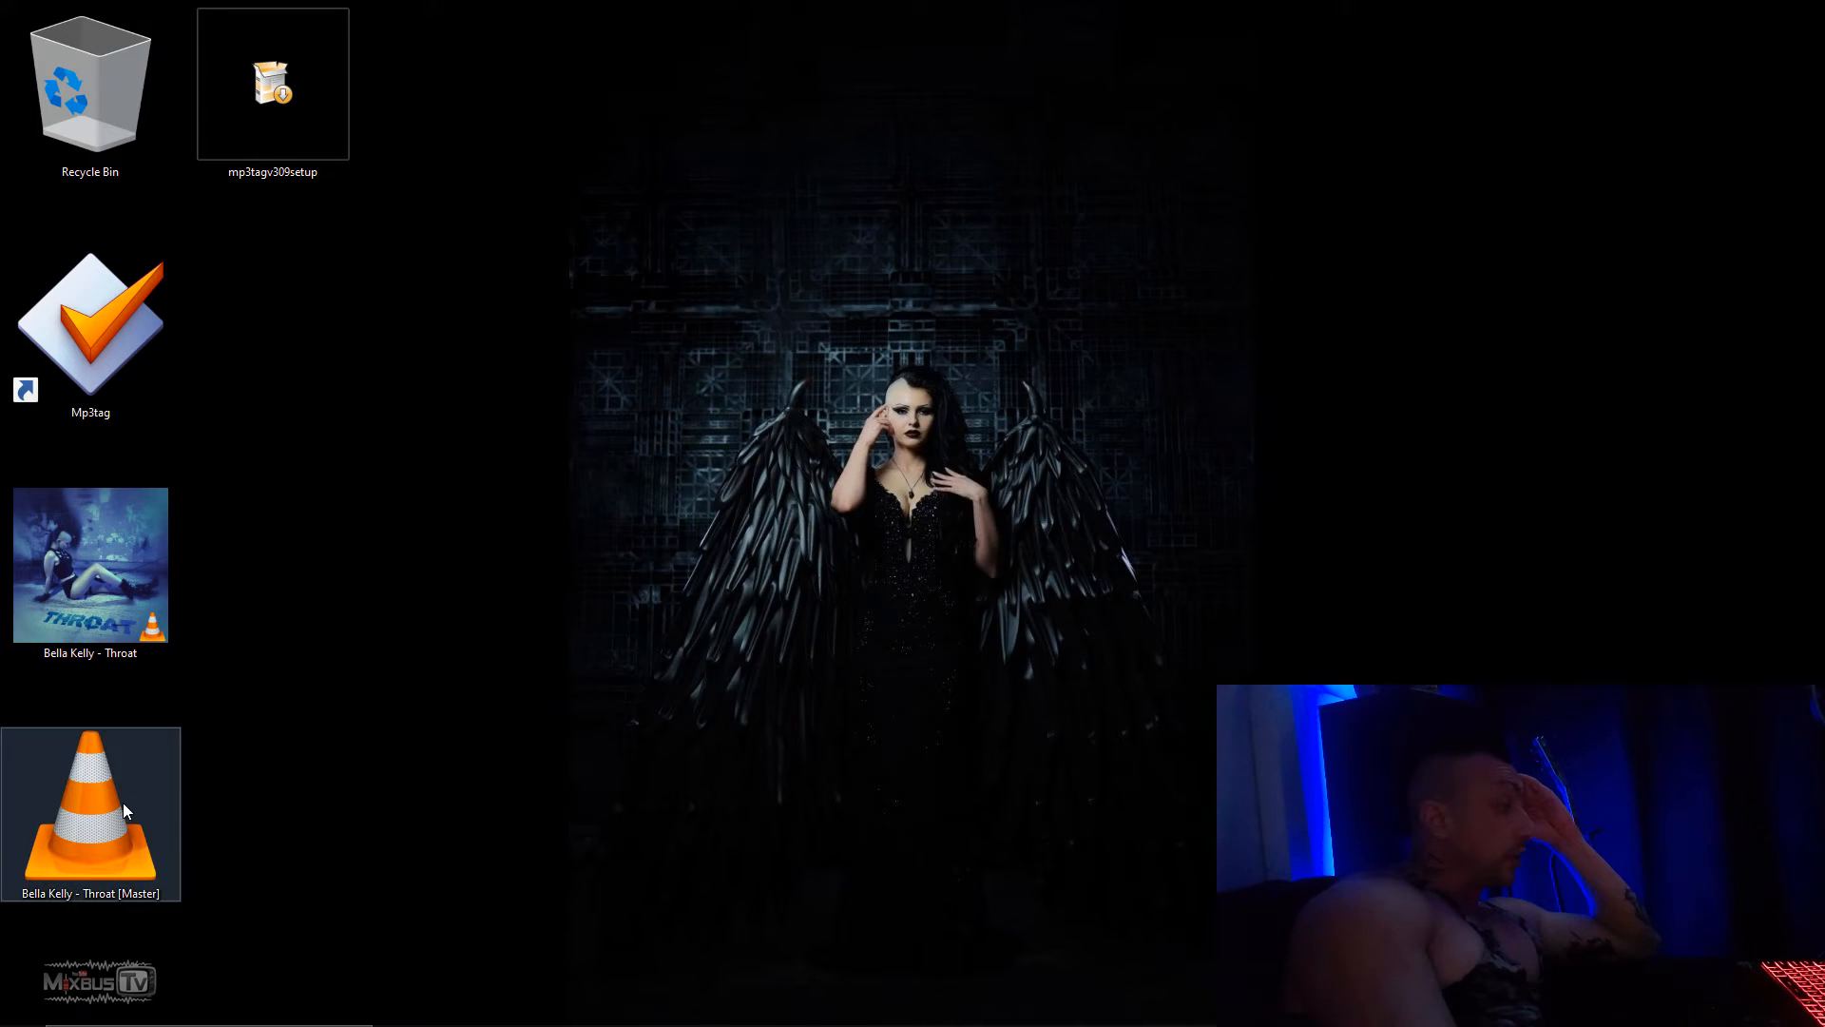
Open 'Bella Kelly - Throat [Master]' in Mp3tag from its context menu and select it.
right_click(92, 811)
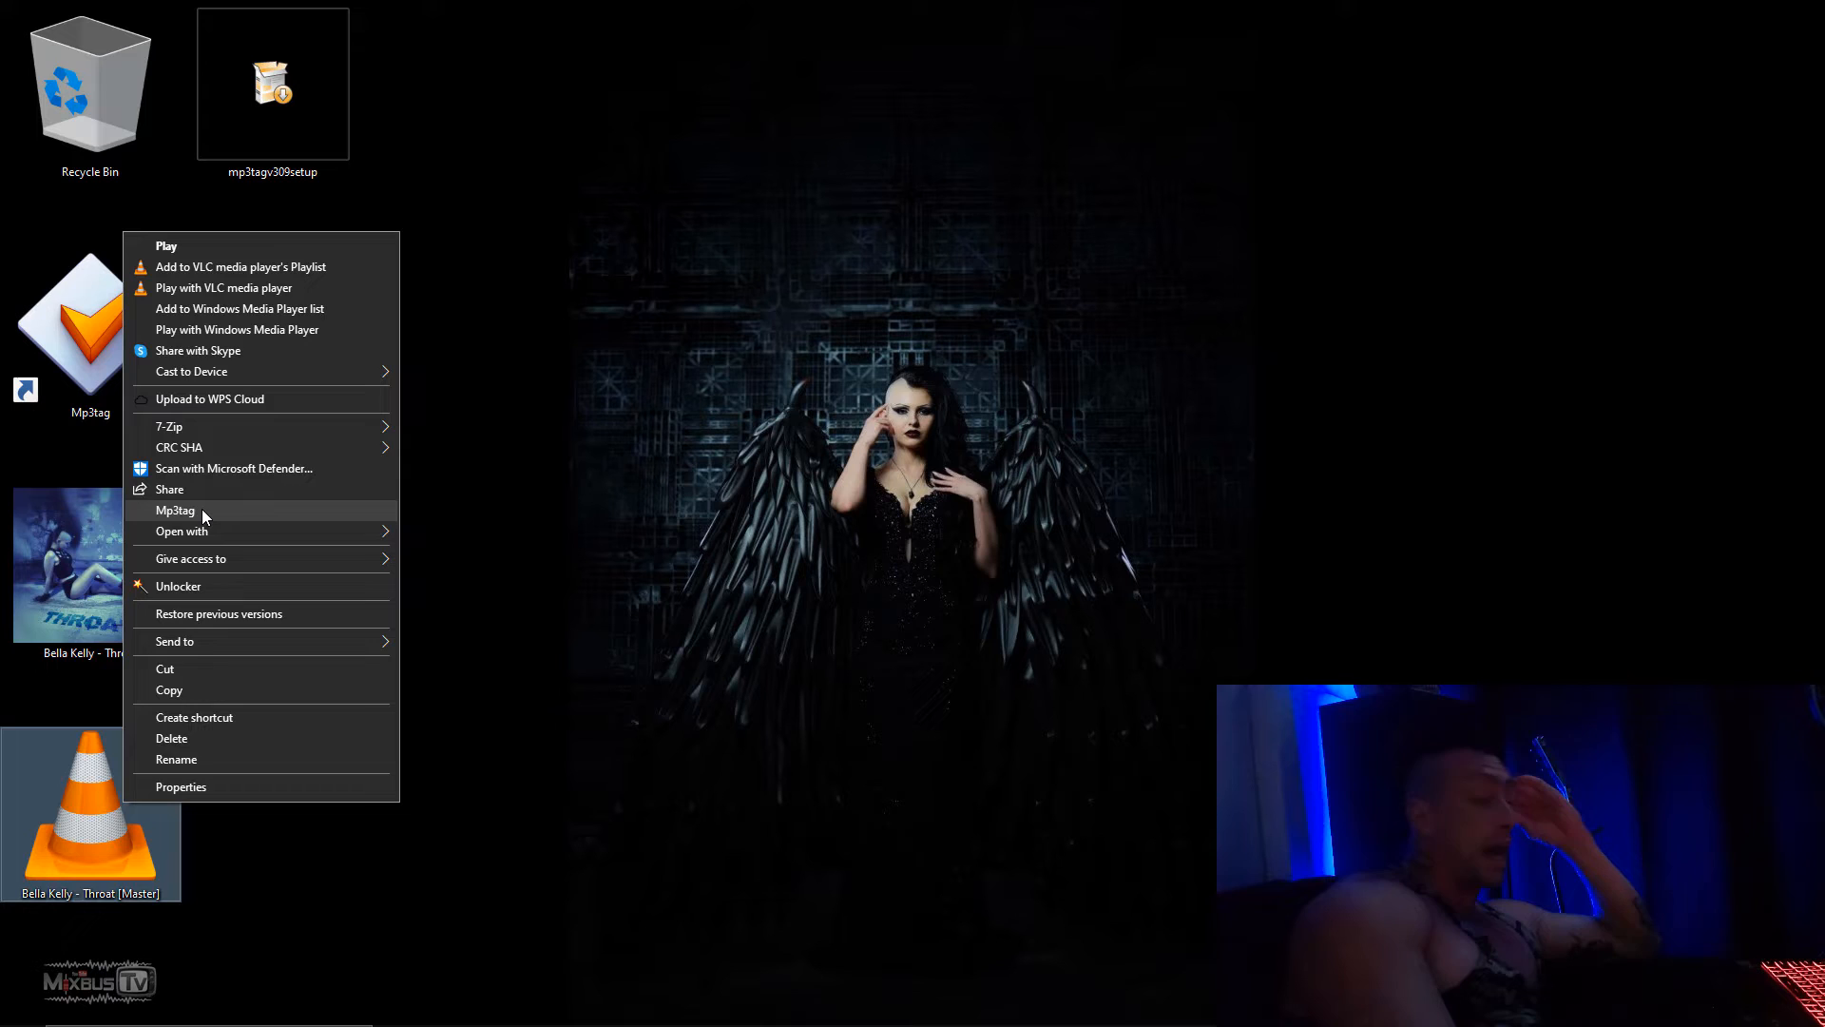
left_click(173, 509)
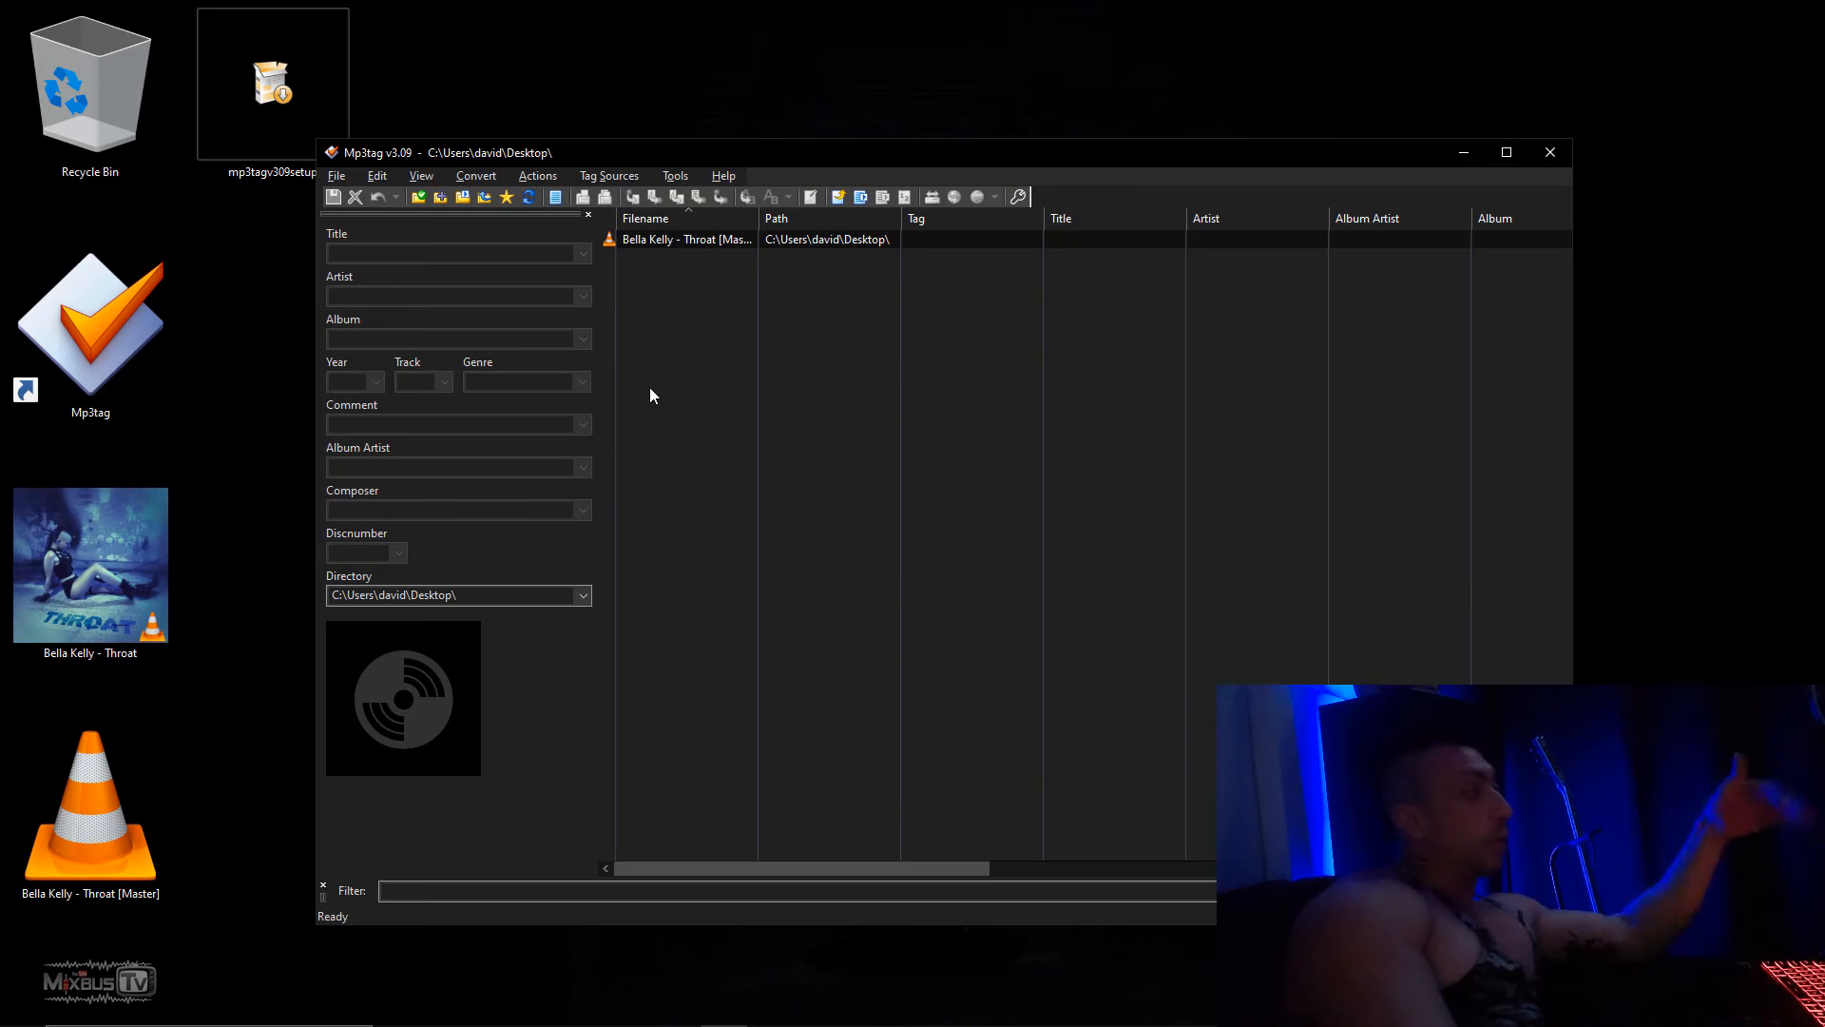
left_click(687, 238)
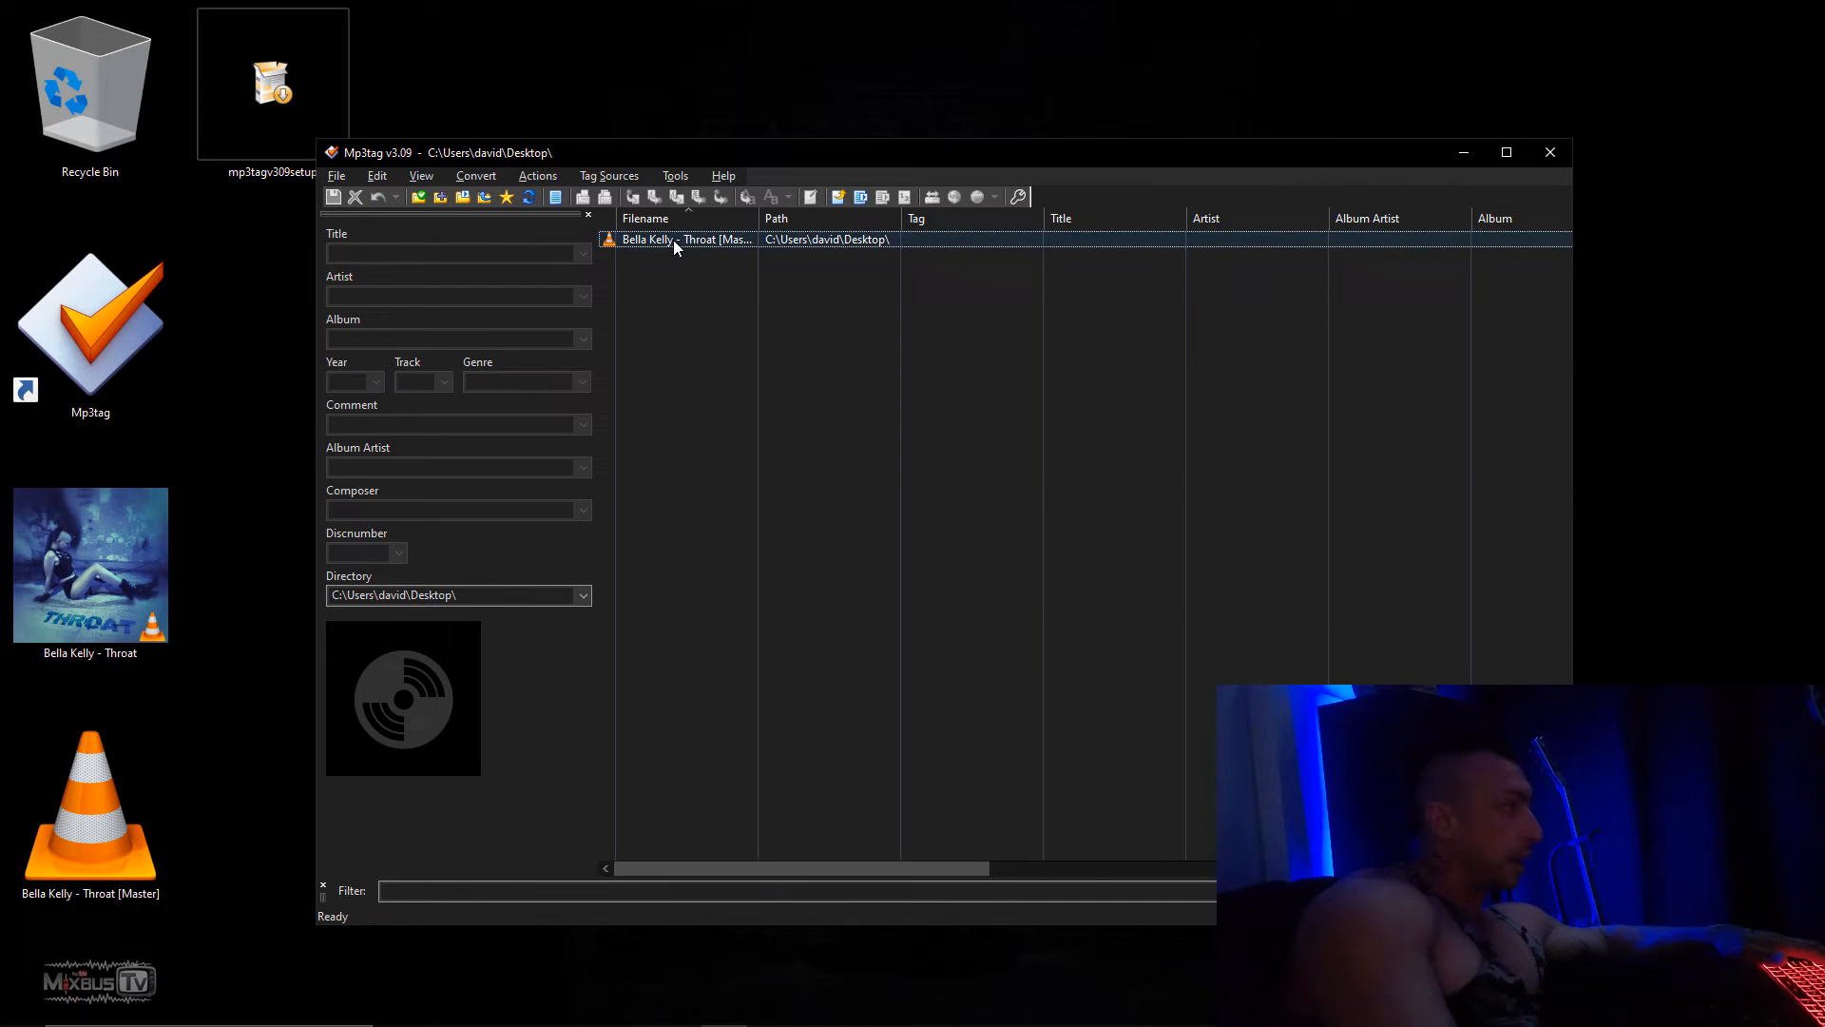
Enter title 'Throat - Bella Kelly', artist Bella Kelly, album Throat and year 2020.
type("Throat - Be")
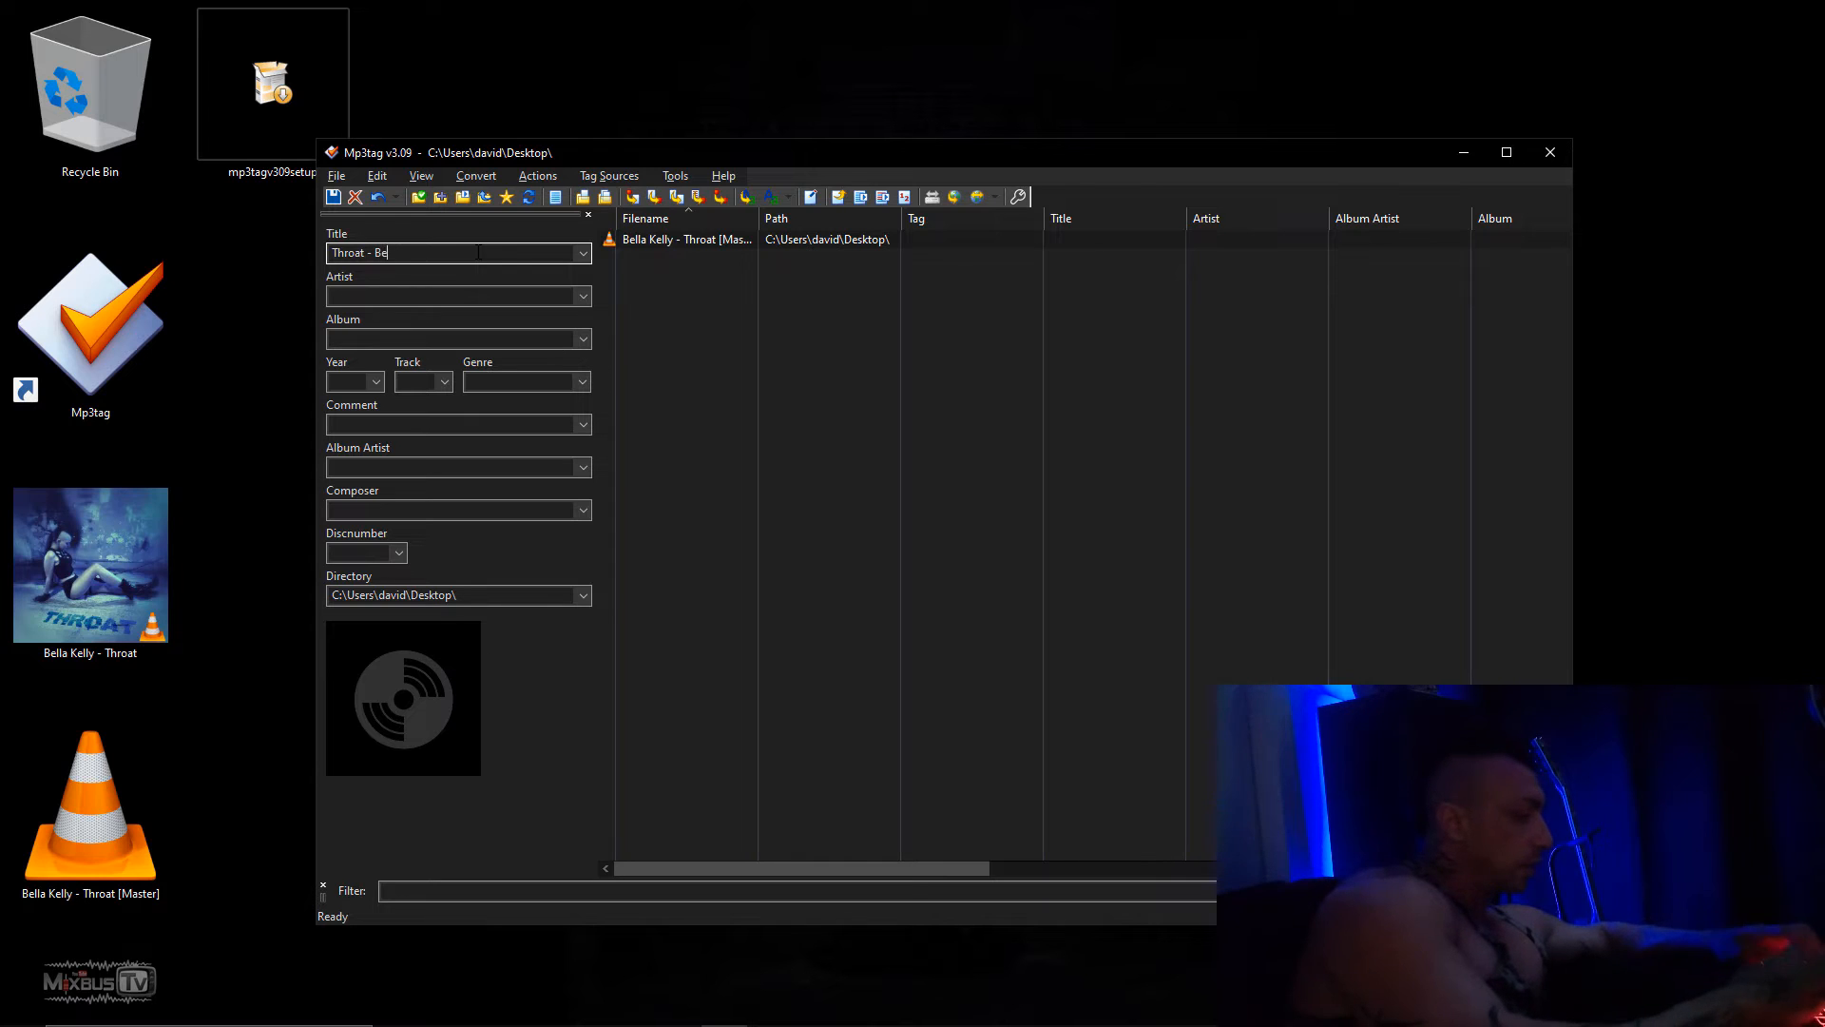
type("lla")
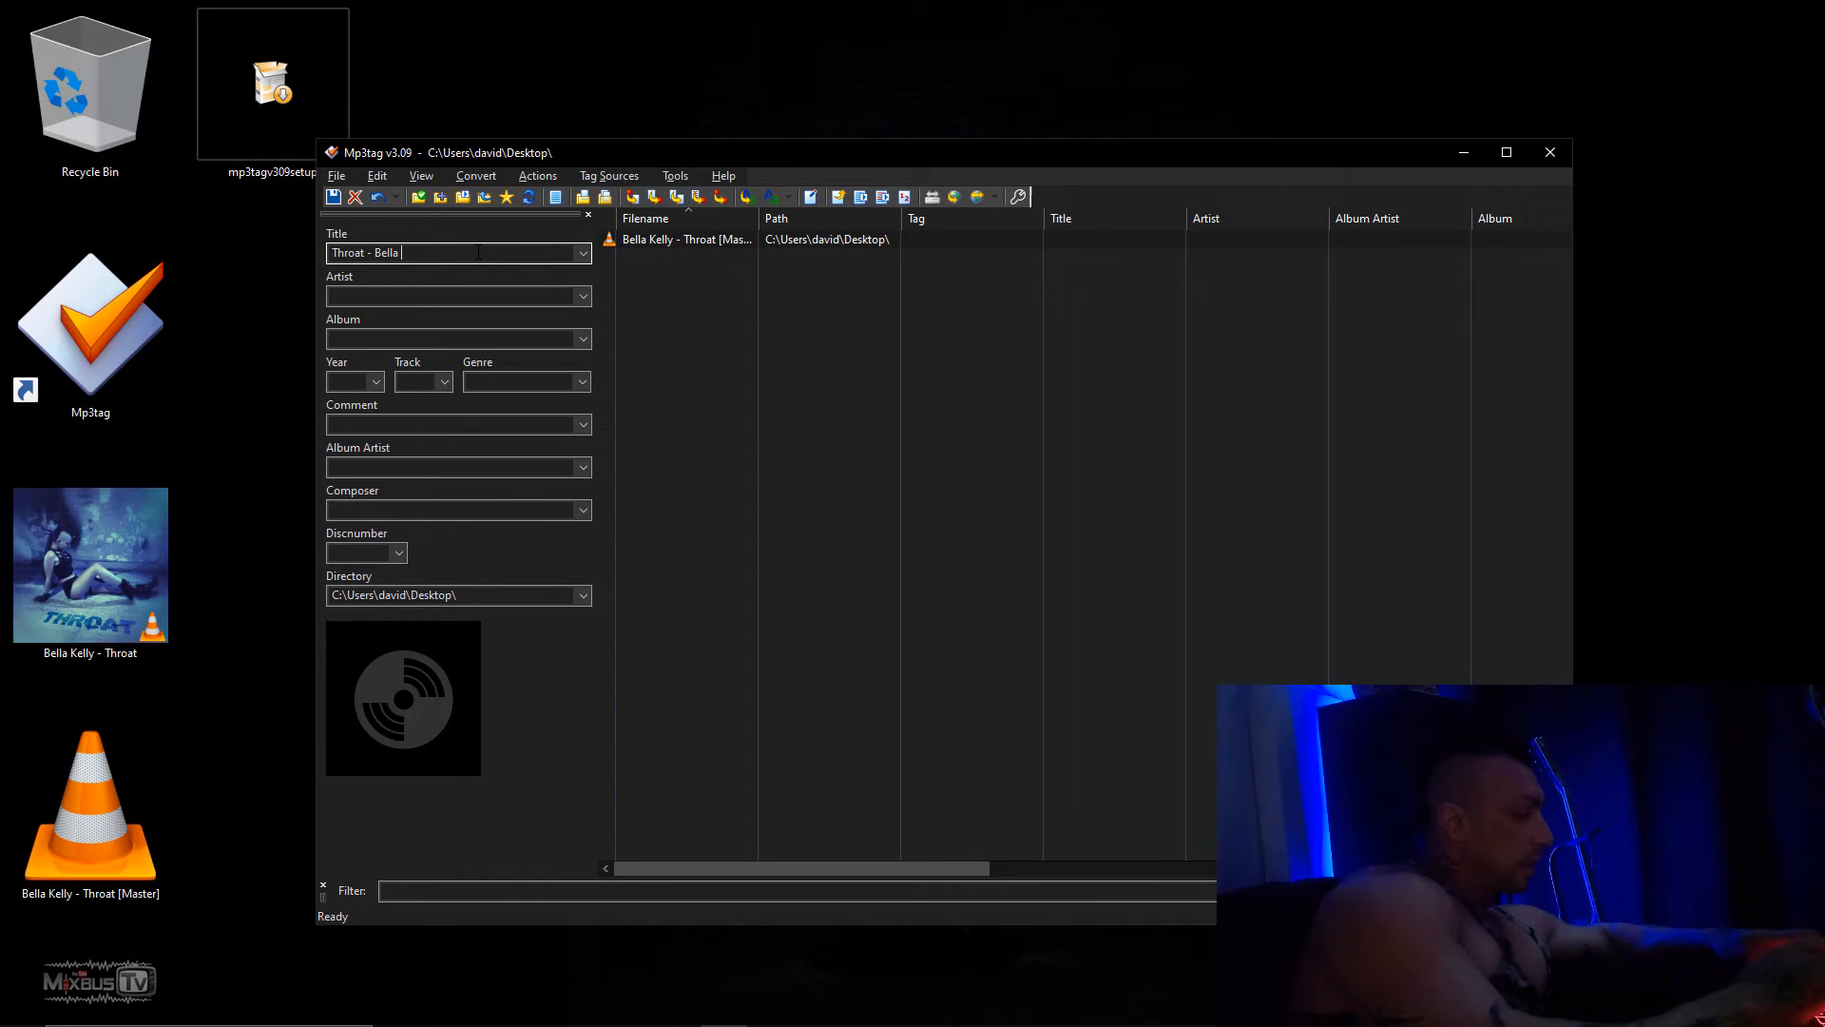
type("Kelly")
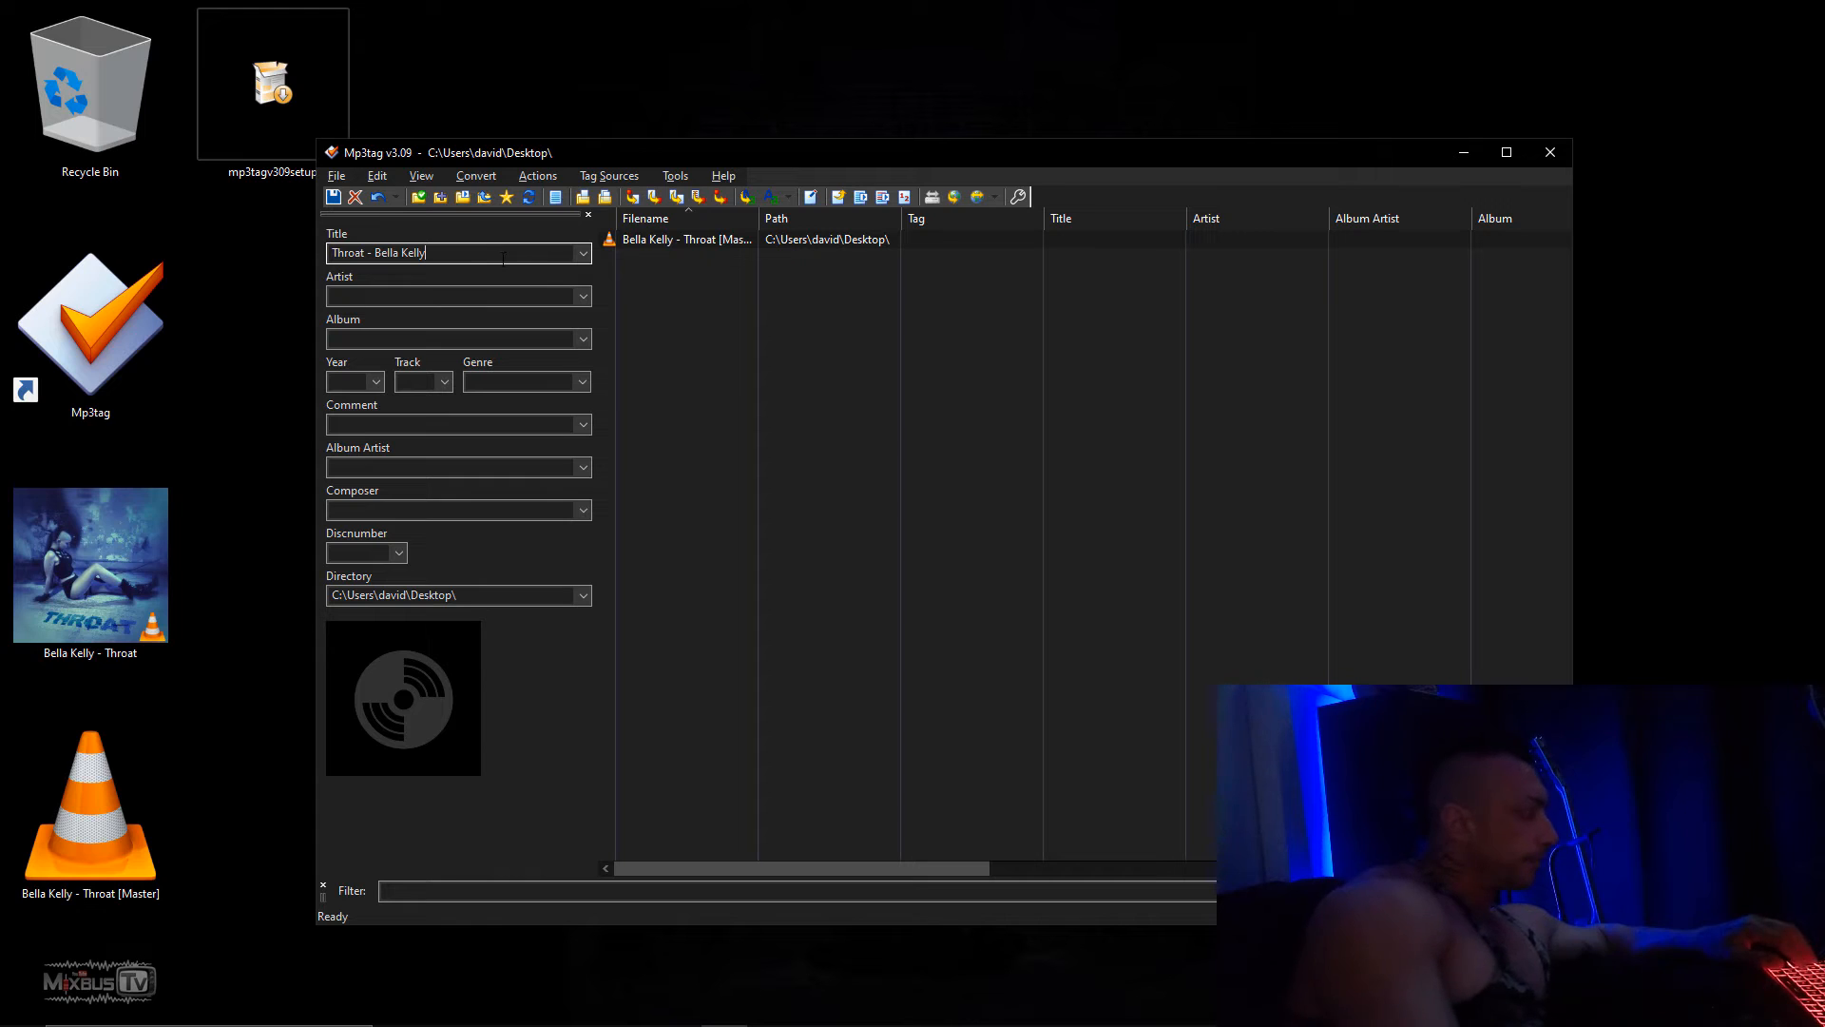
type("B")
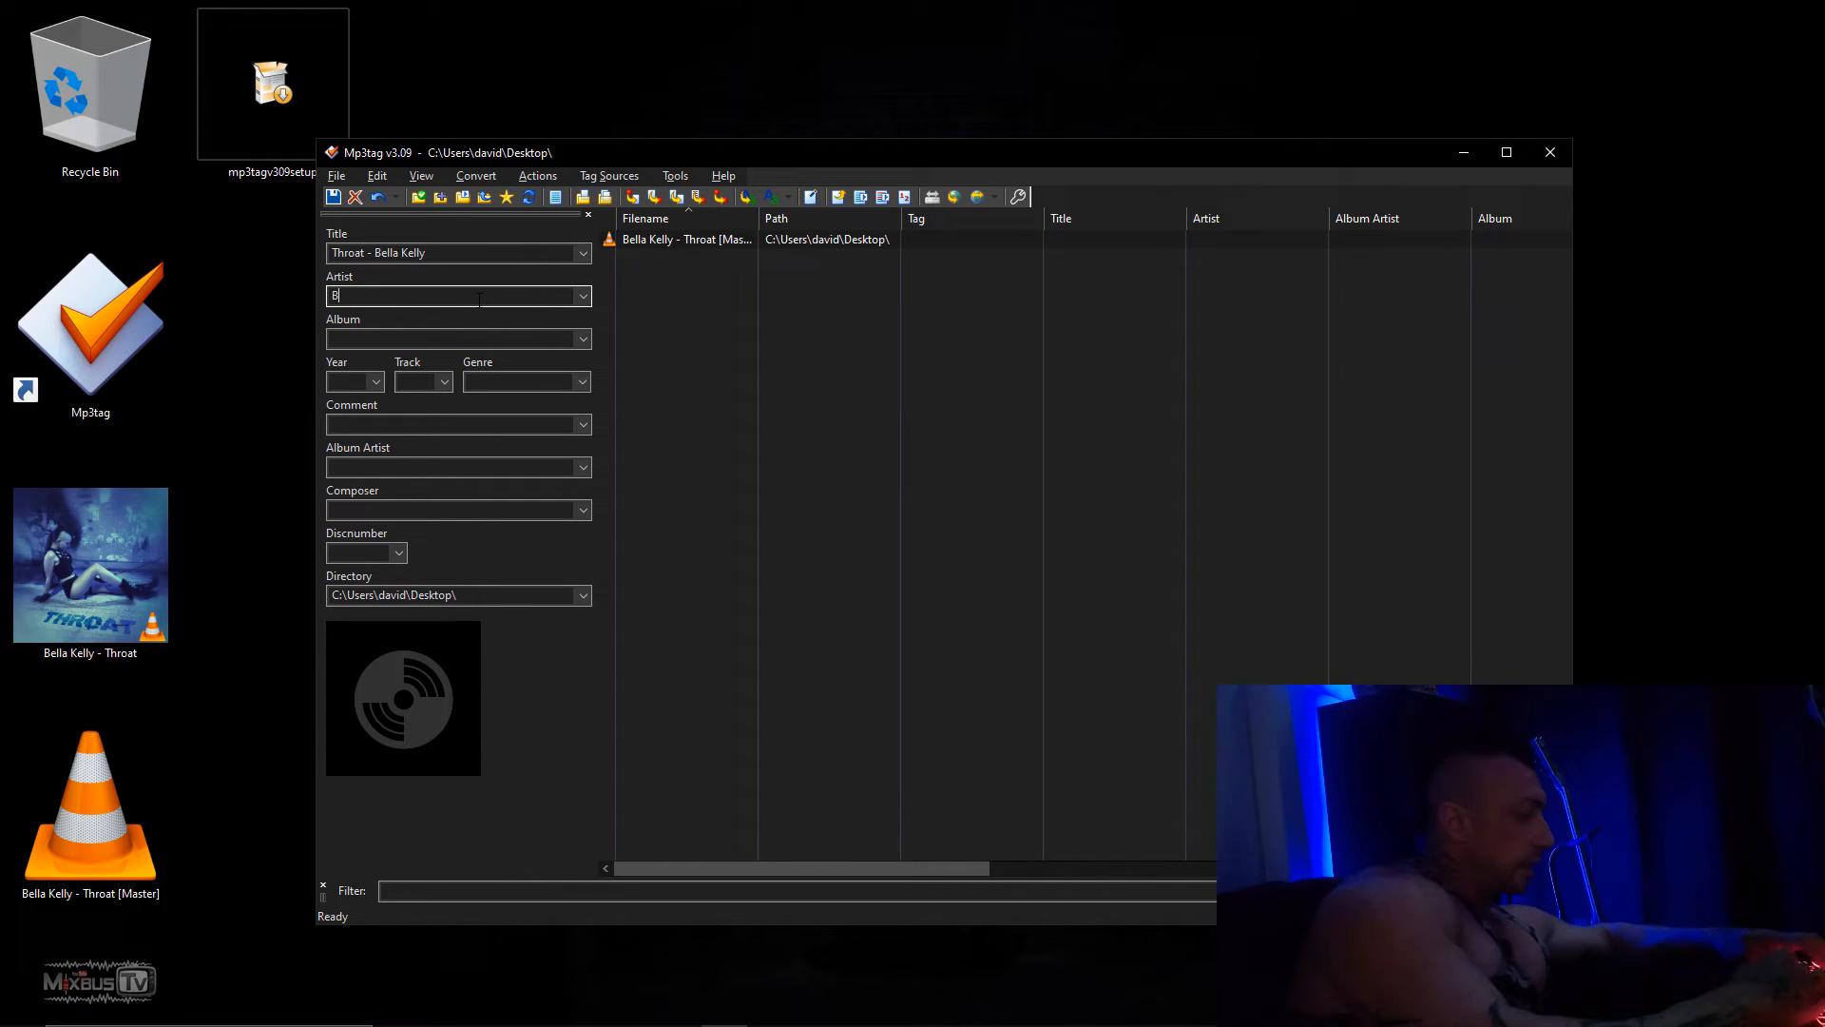
type("ella Kelly")
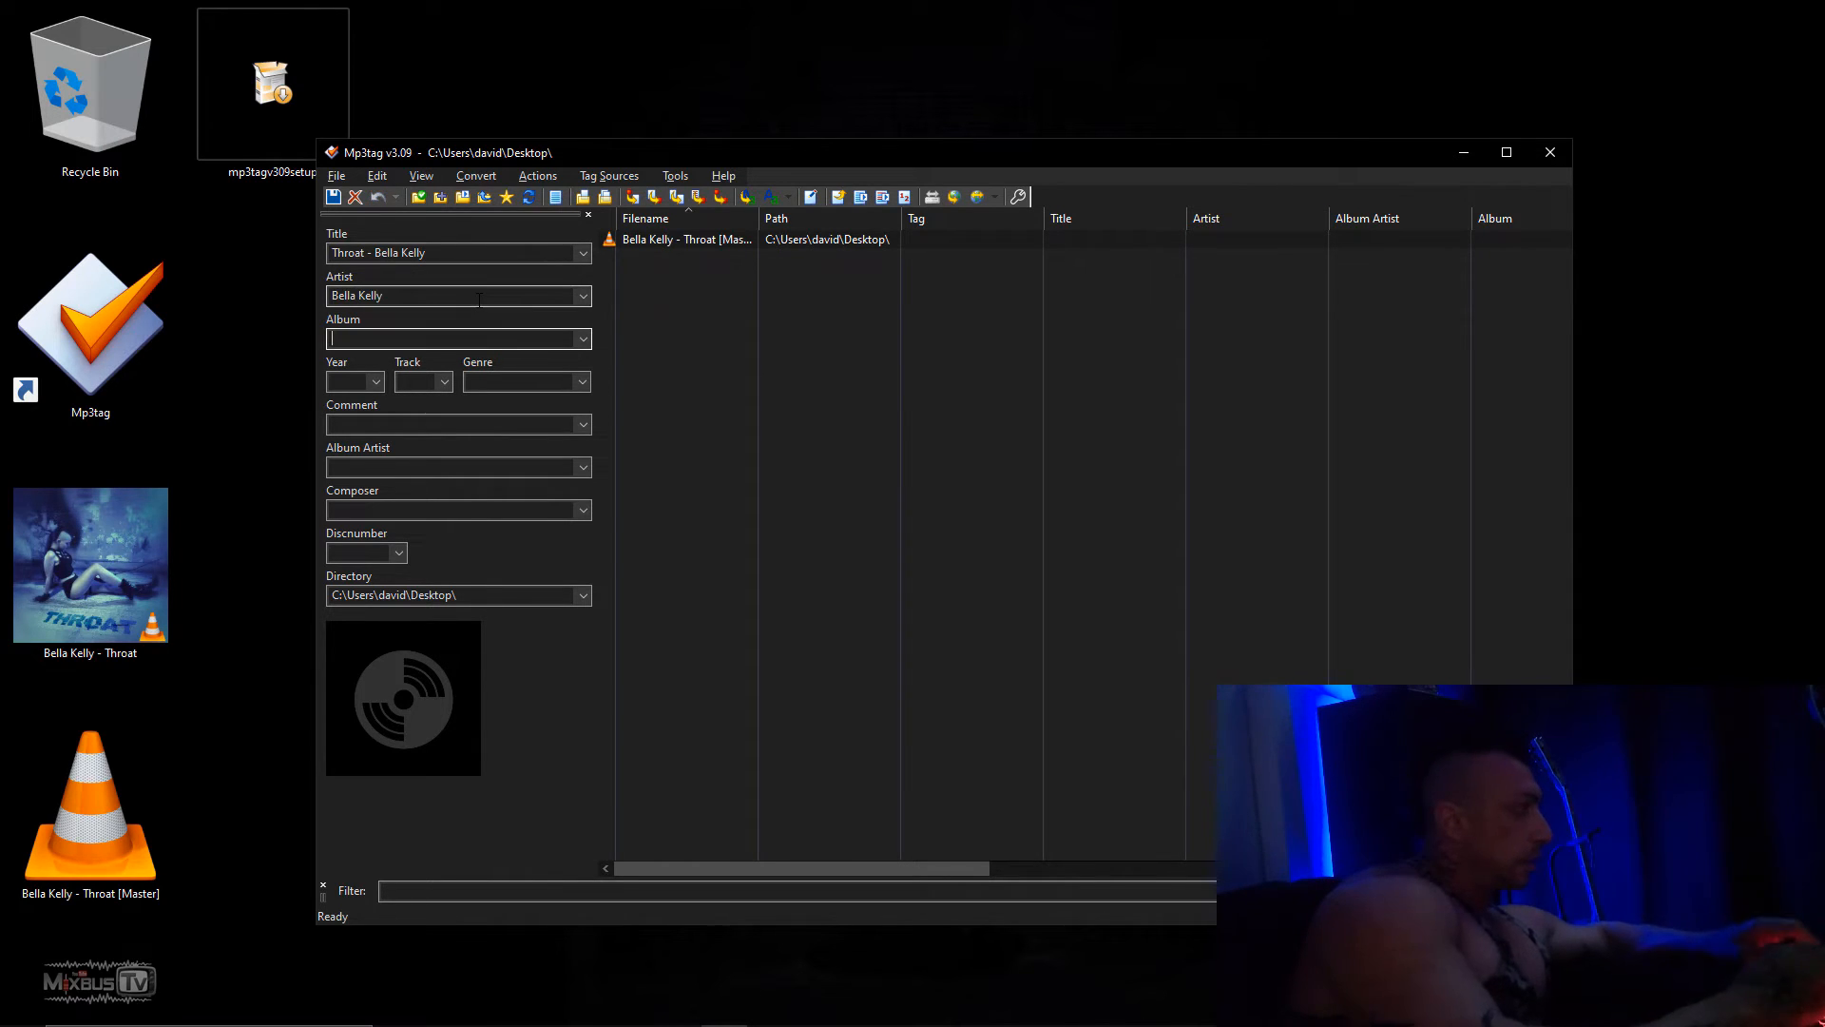
type("Throat")
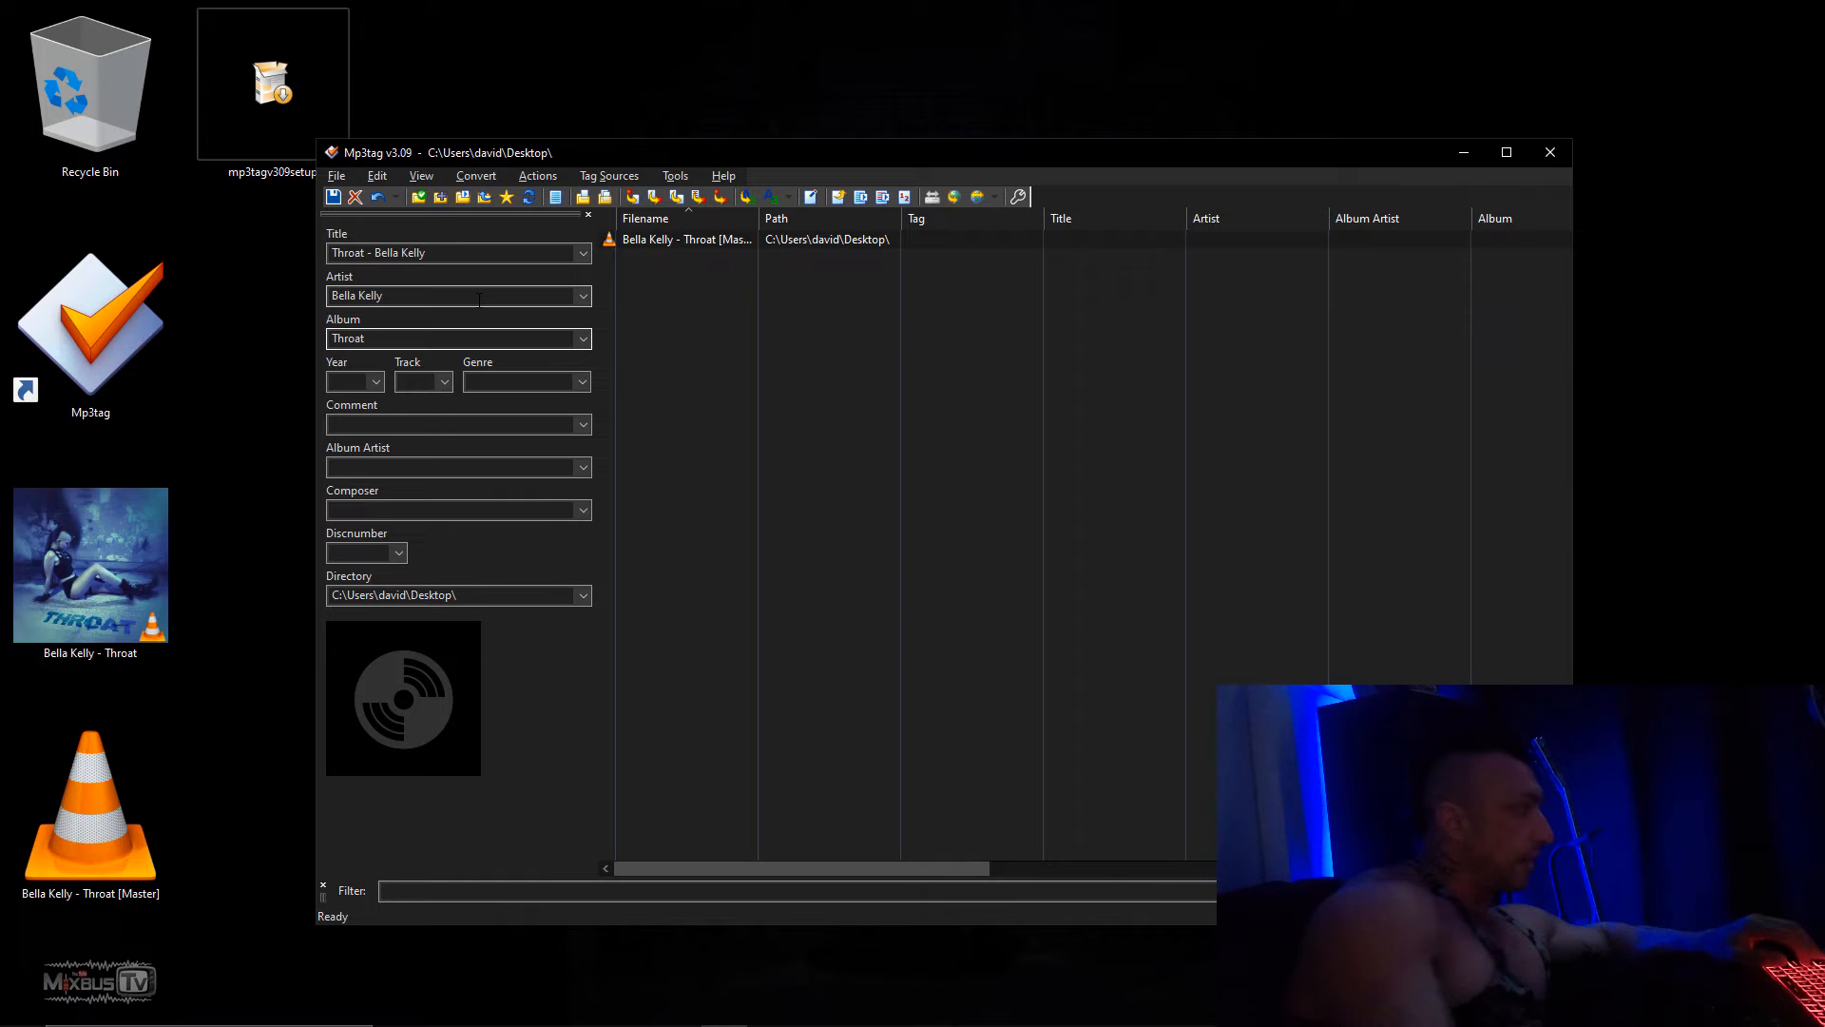
type("2020")
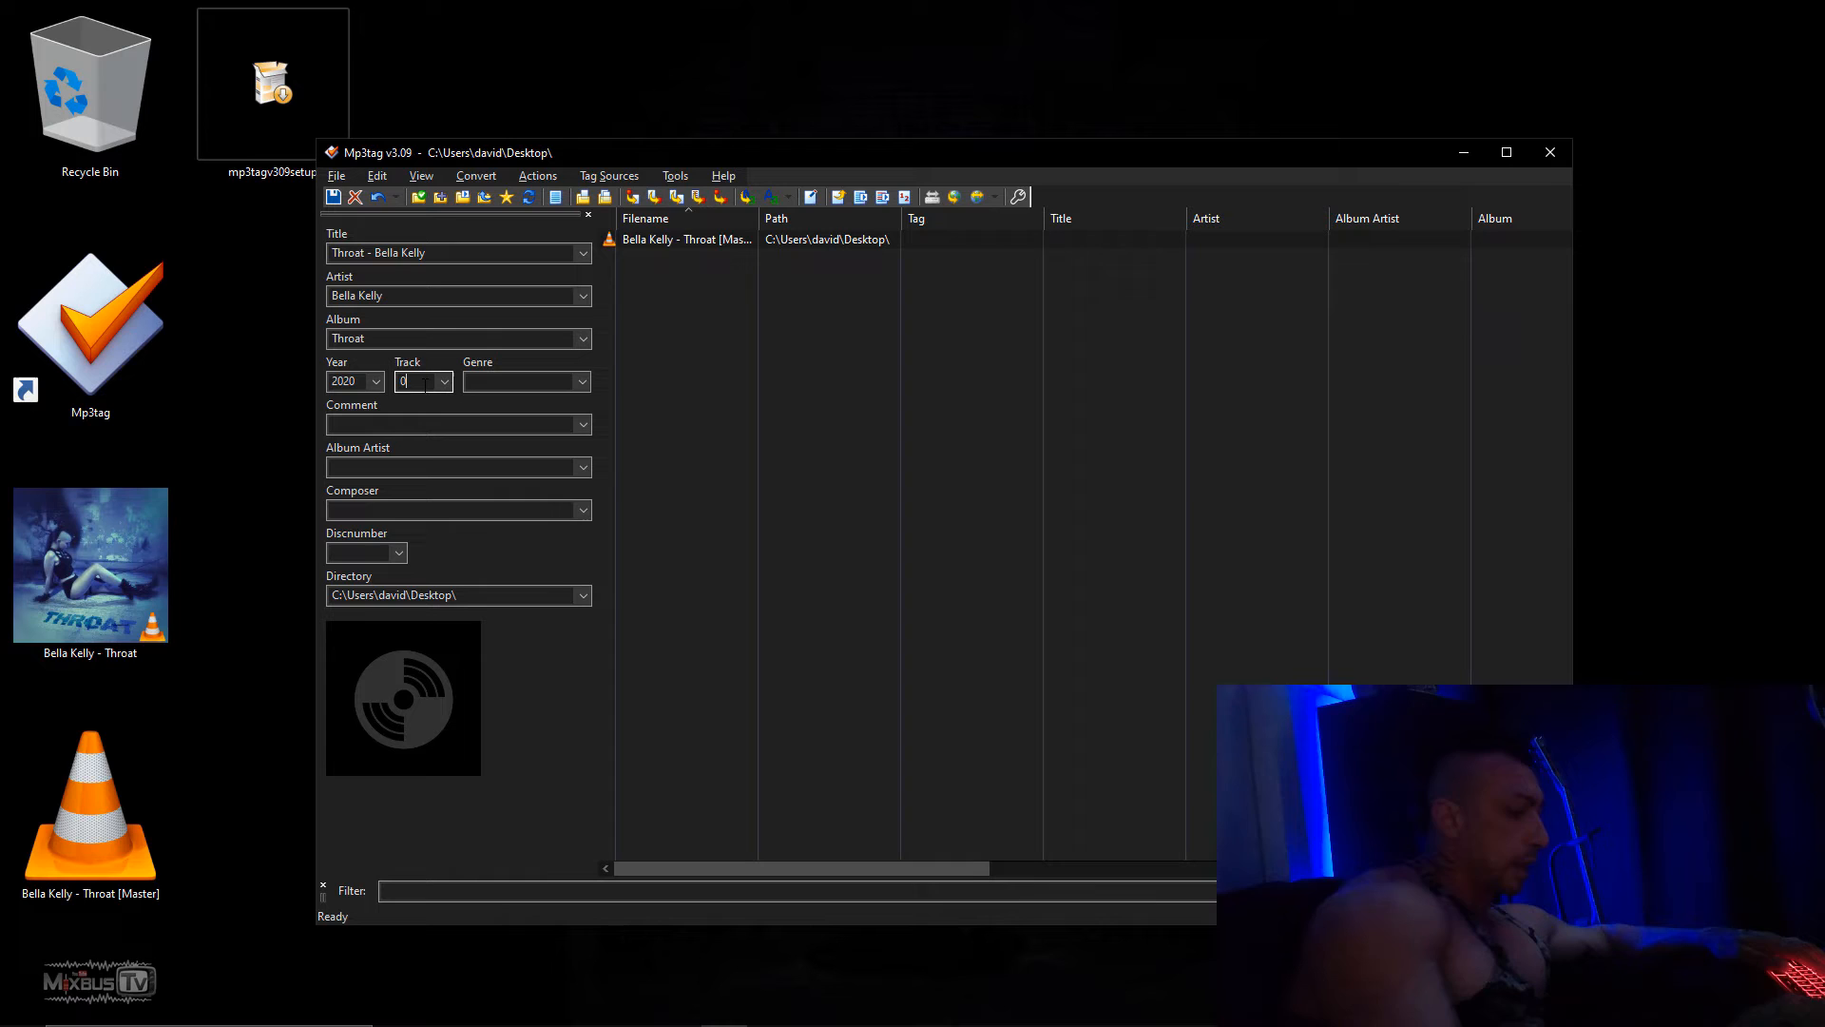
Set track 01 and choose Alternative as the genre.
left_click(581, 382)
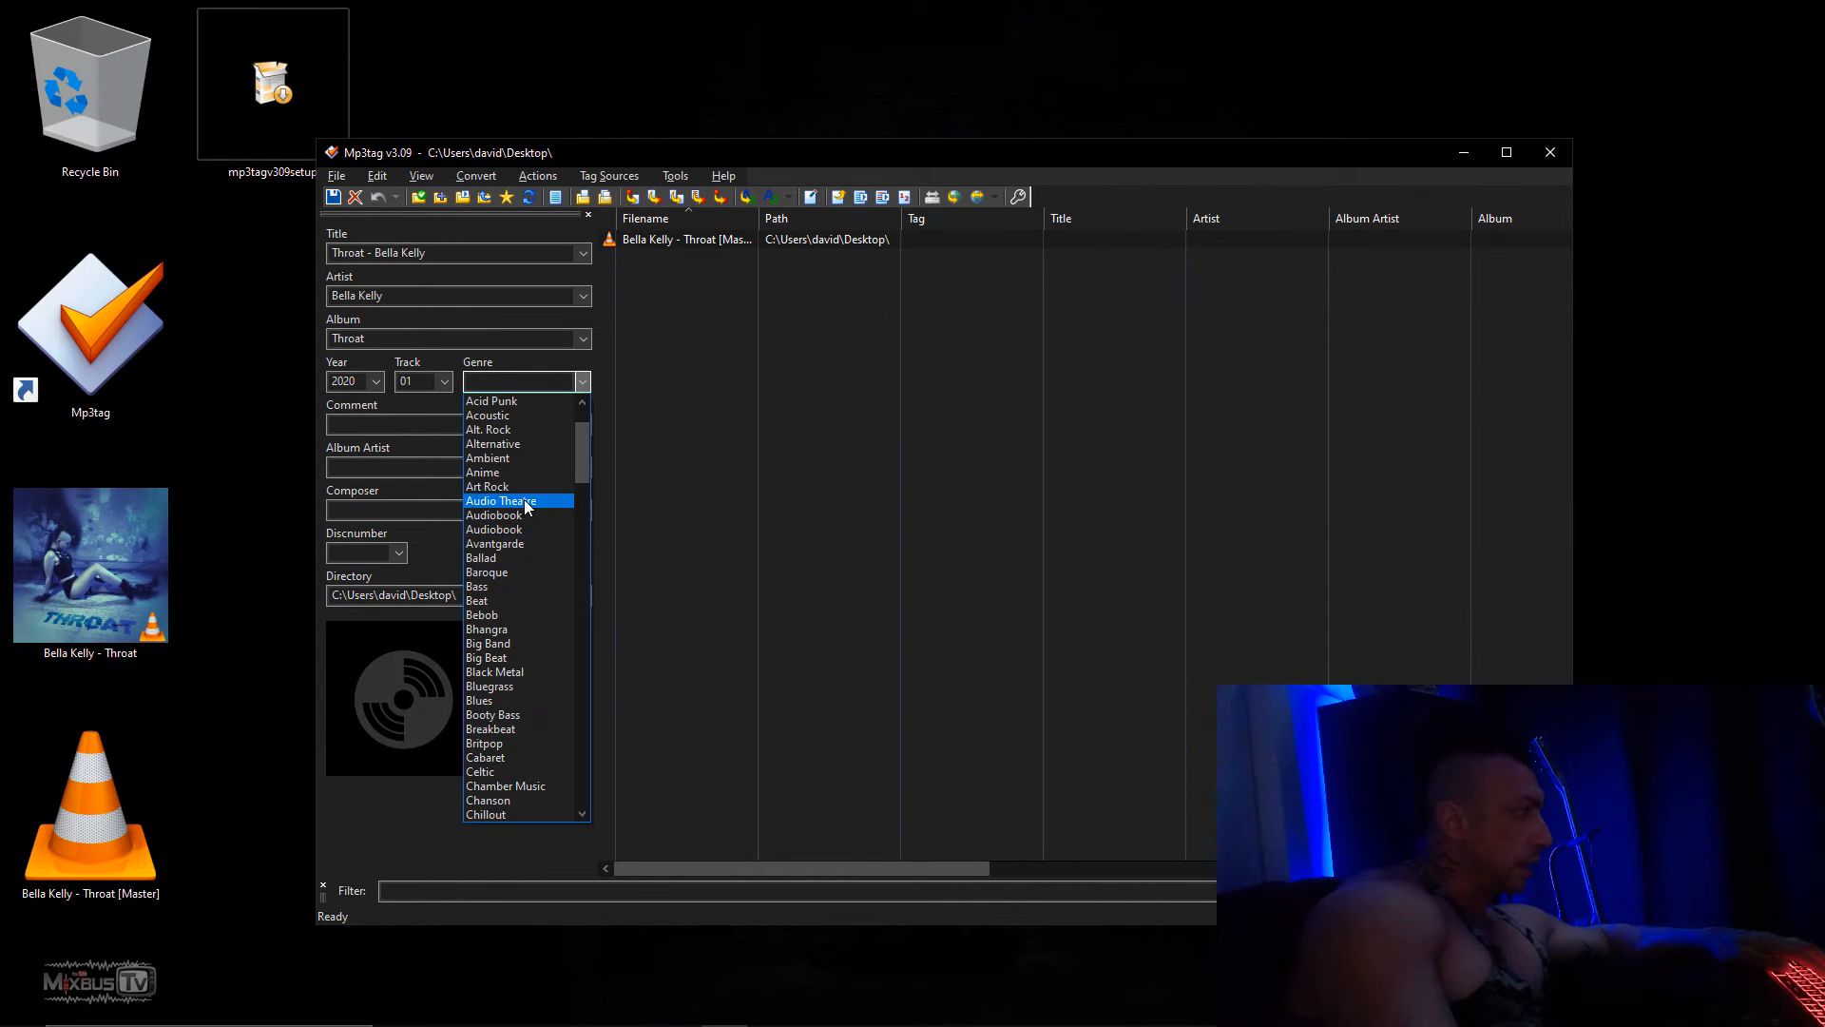
left_click(492, 444)
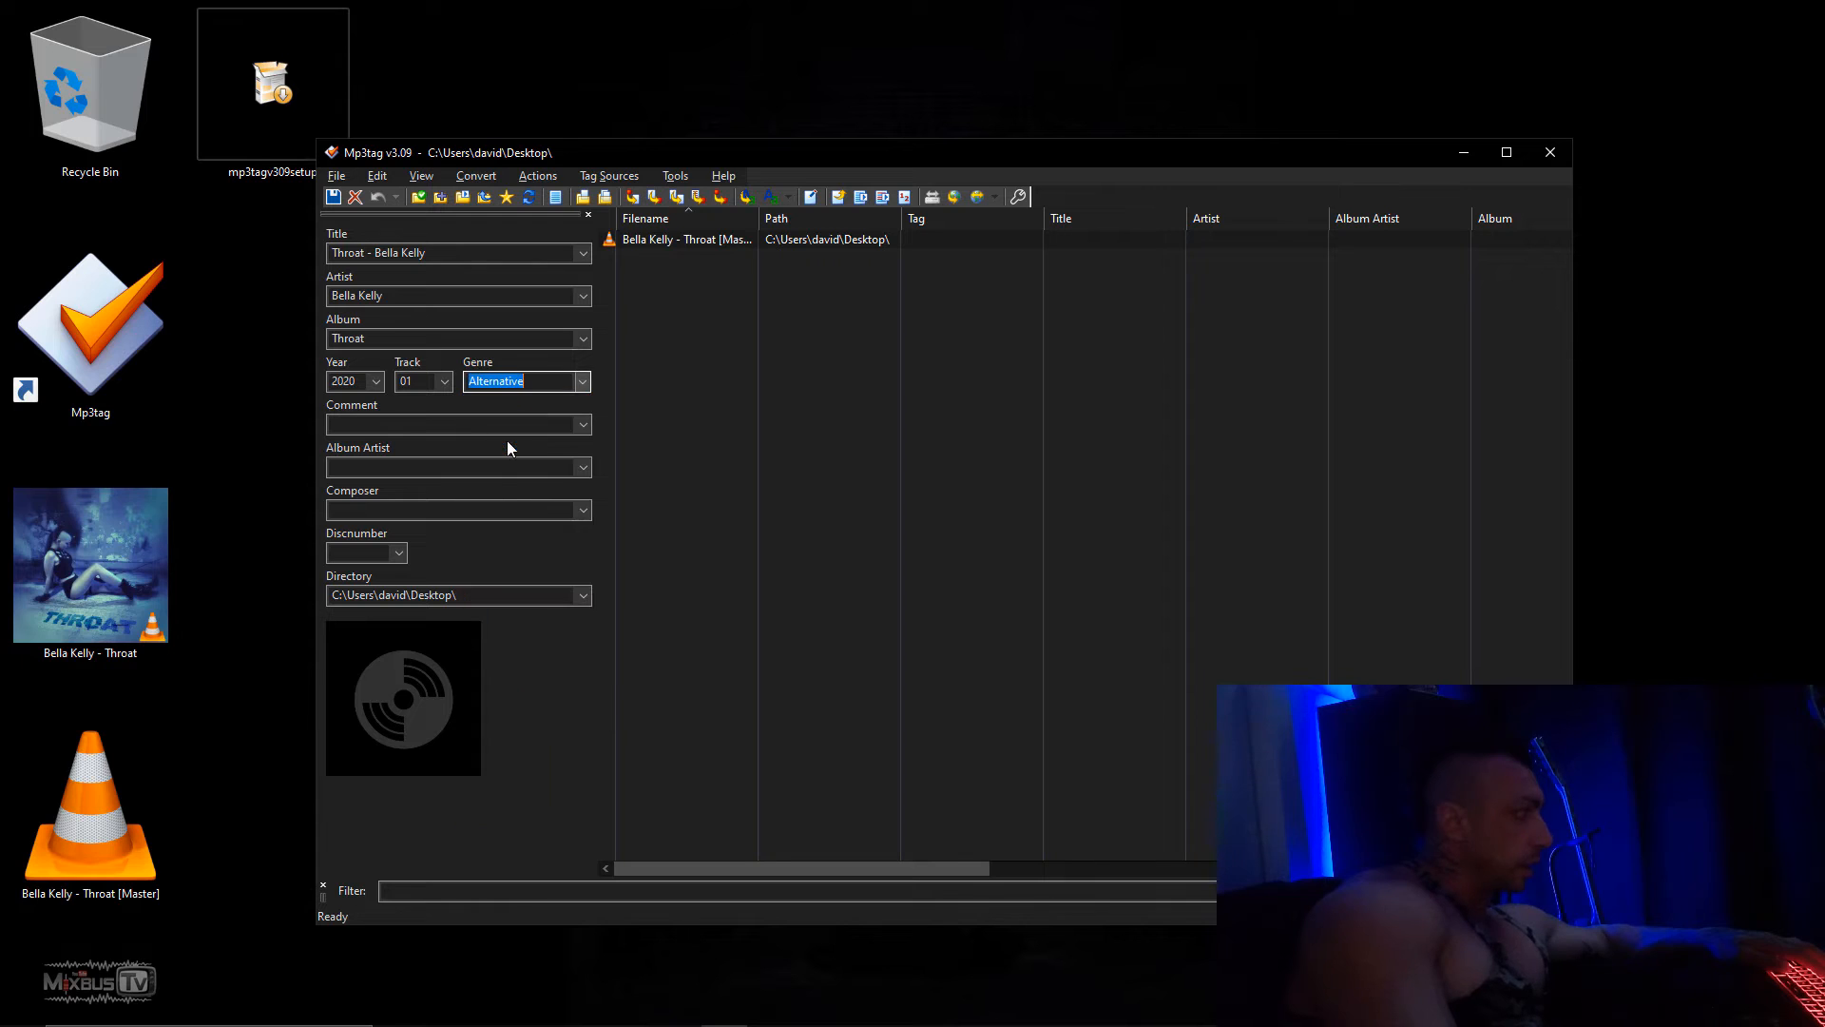
left_click(457, 424)
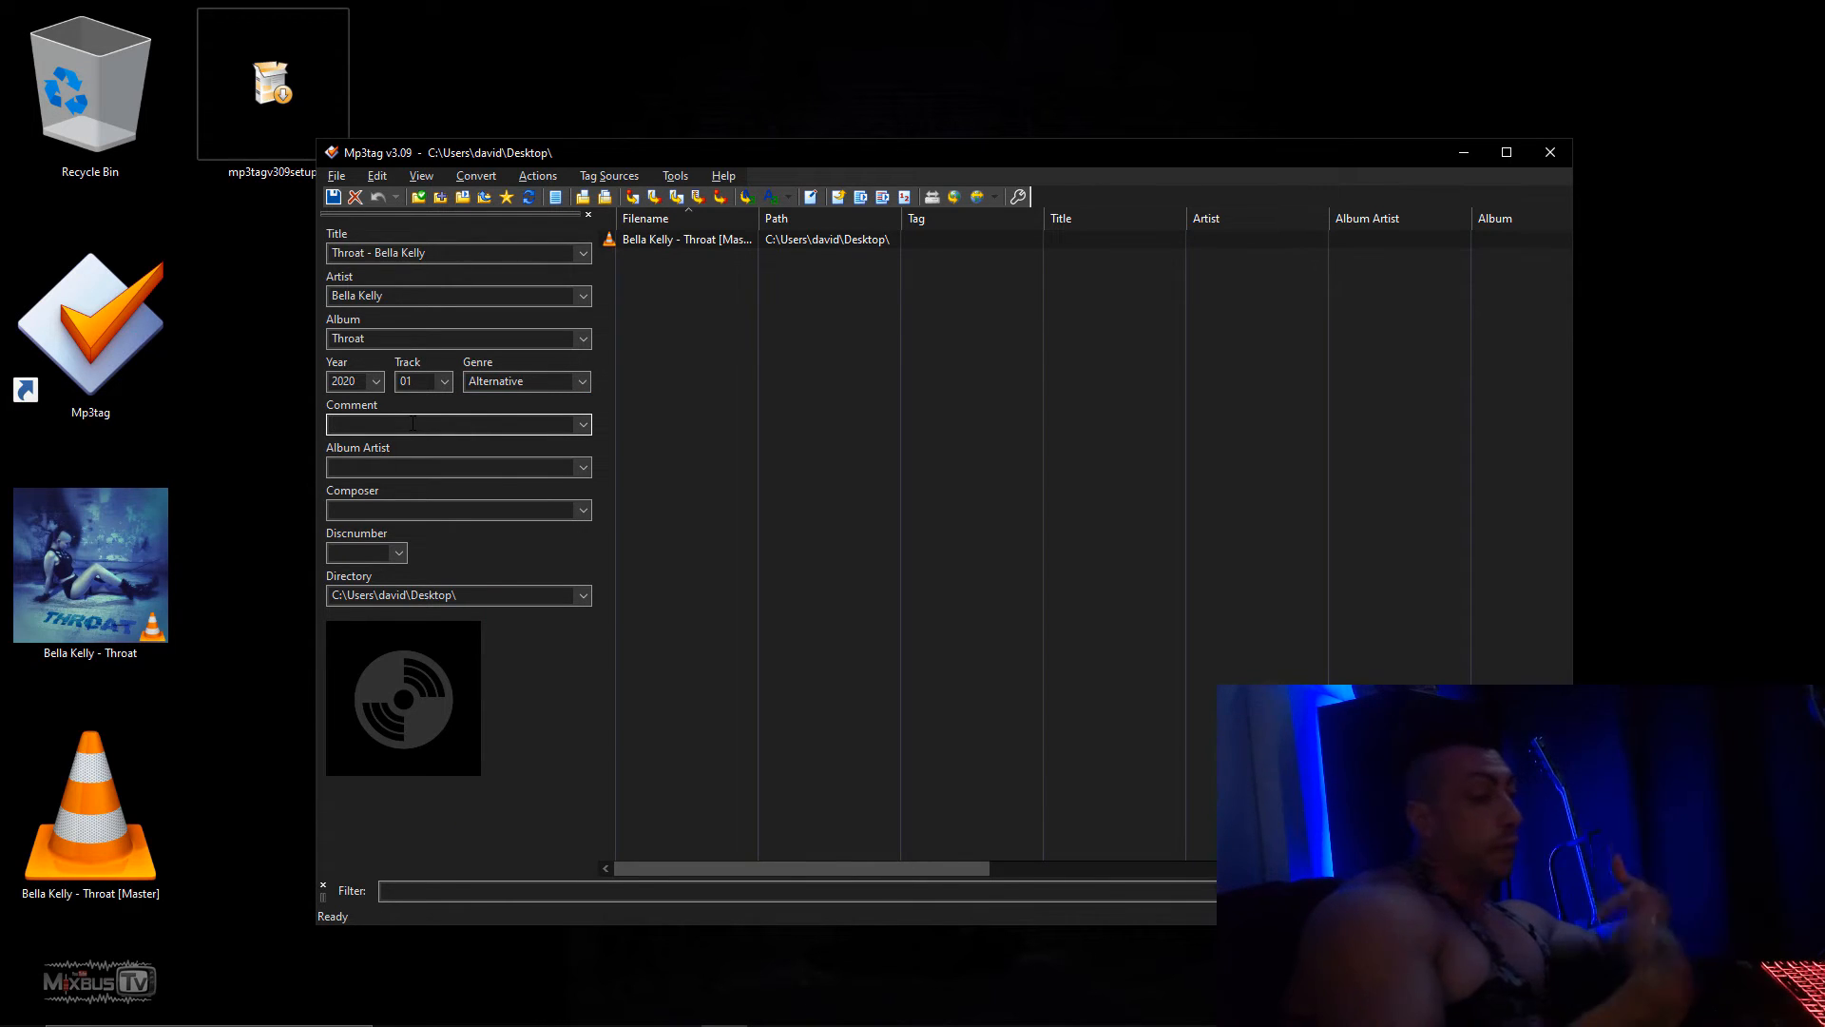
Add the production credit comment, album artist Bella Kelly and composer 'Bella Kelly - David Gnozzi'.
left_click(455, 424)
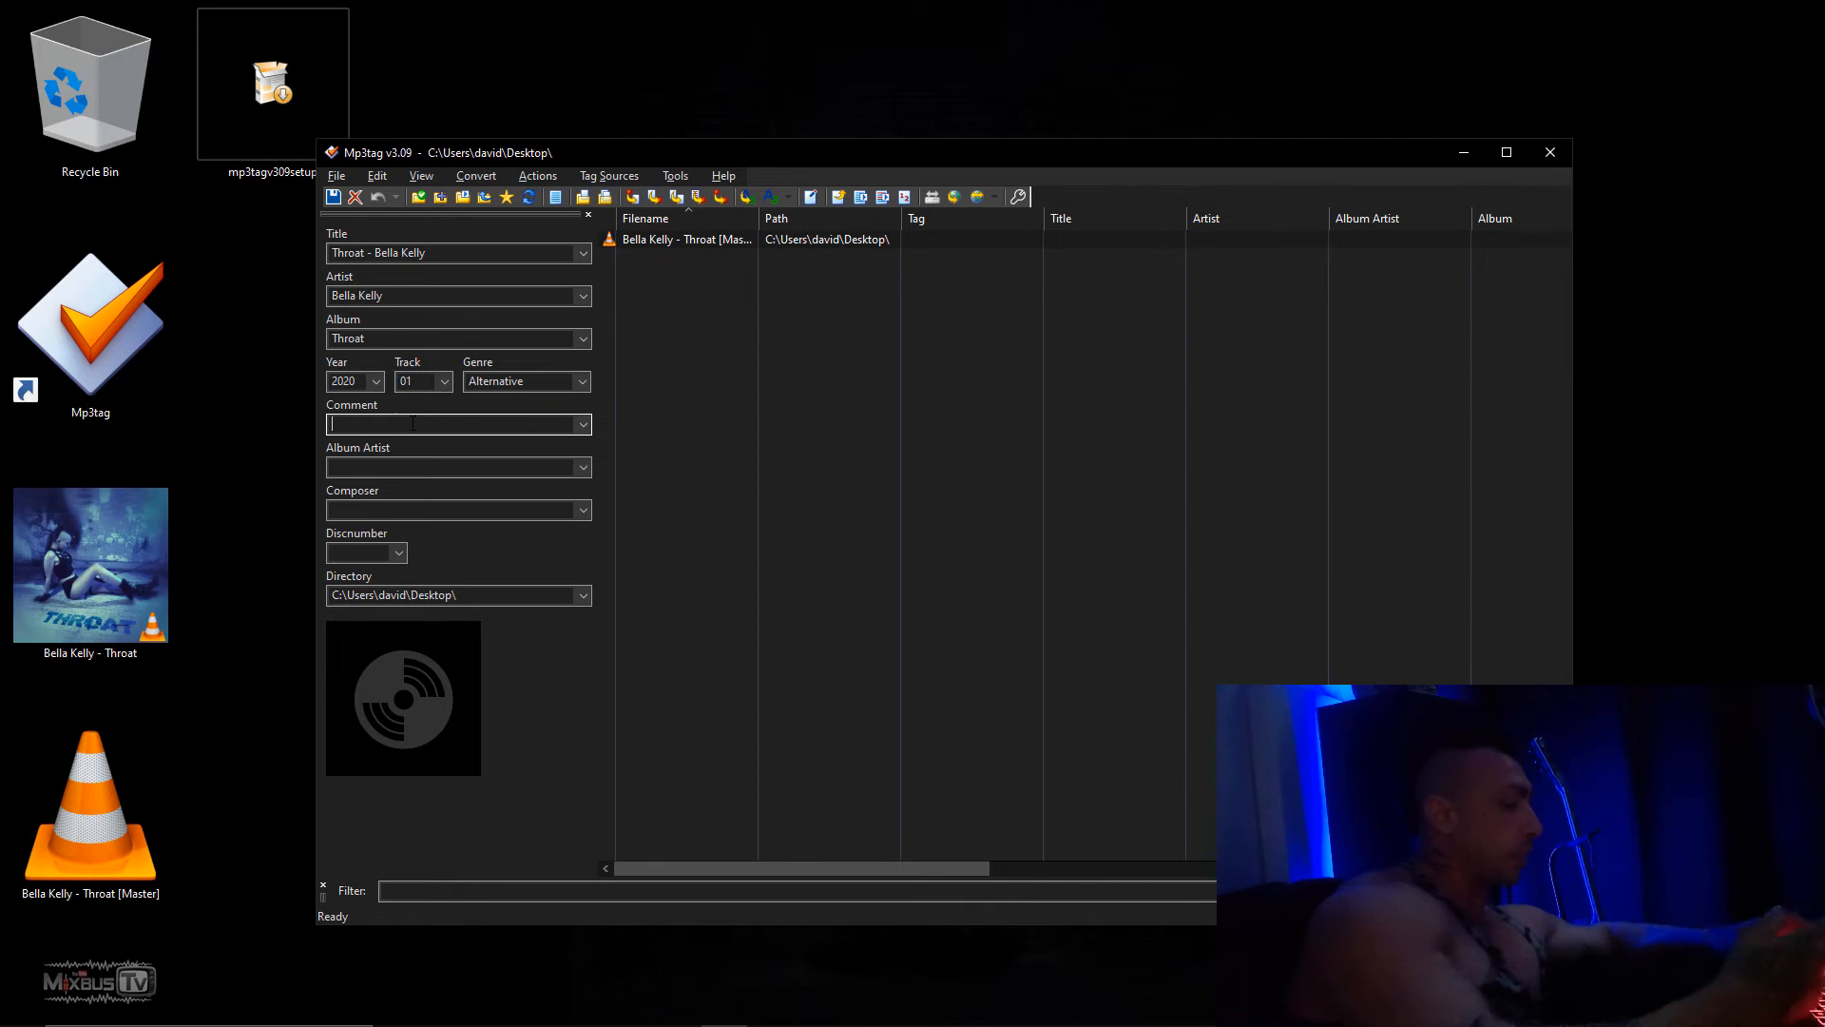
type("M")
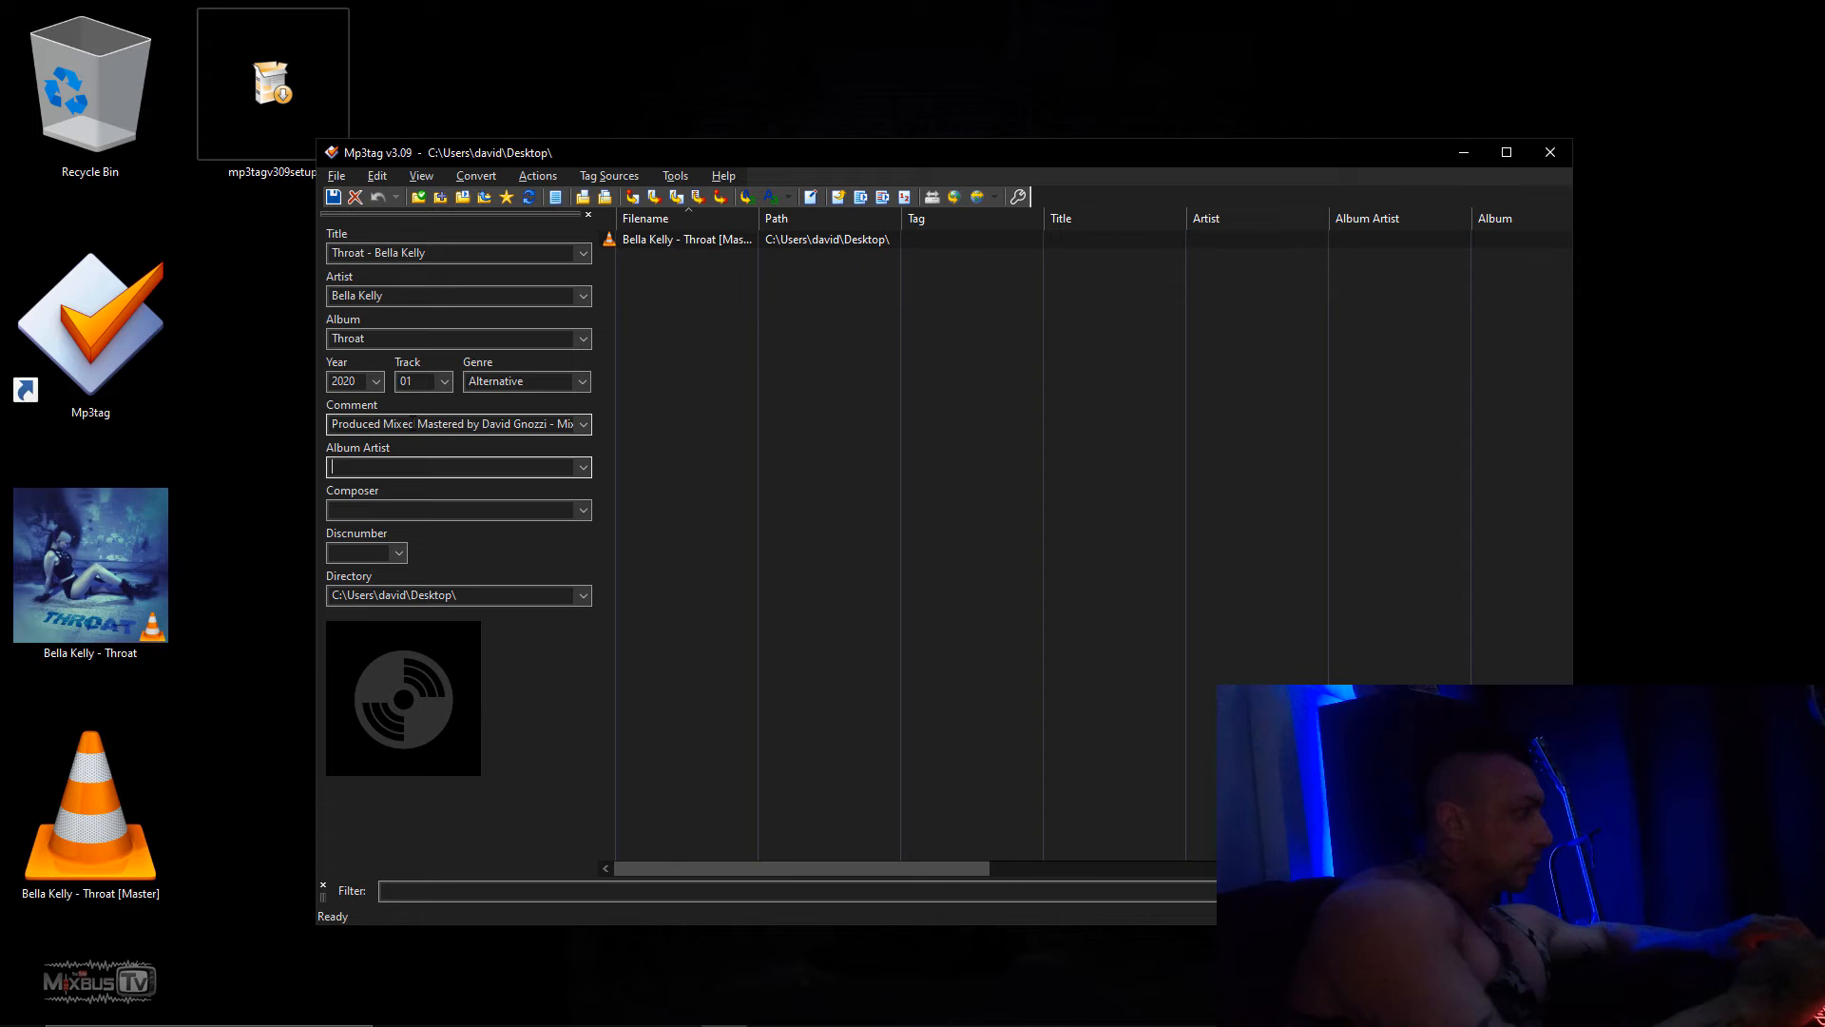
type("A")
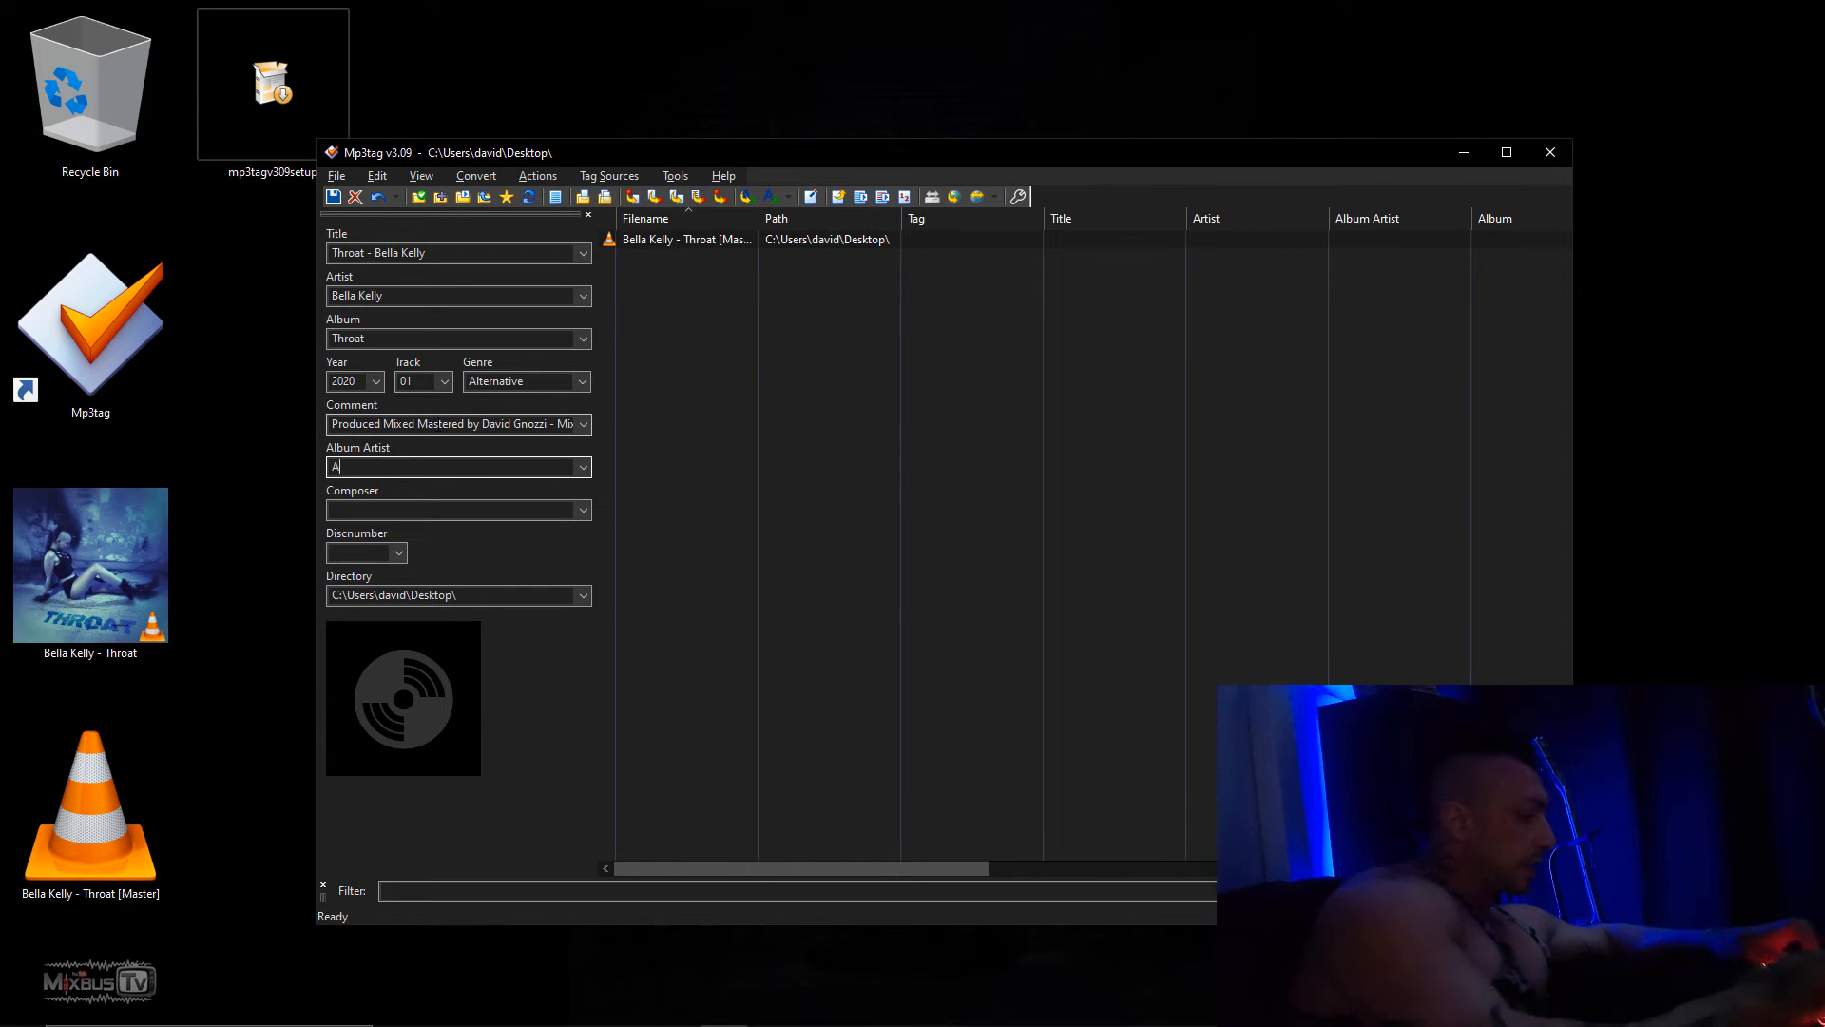
type("Bella Kelly")
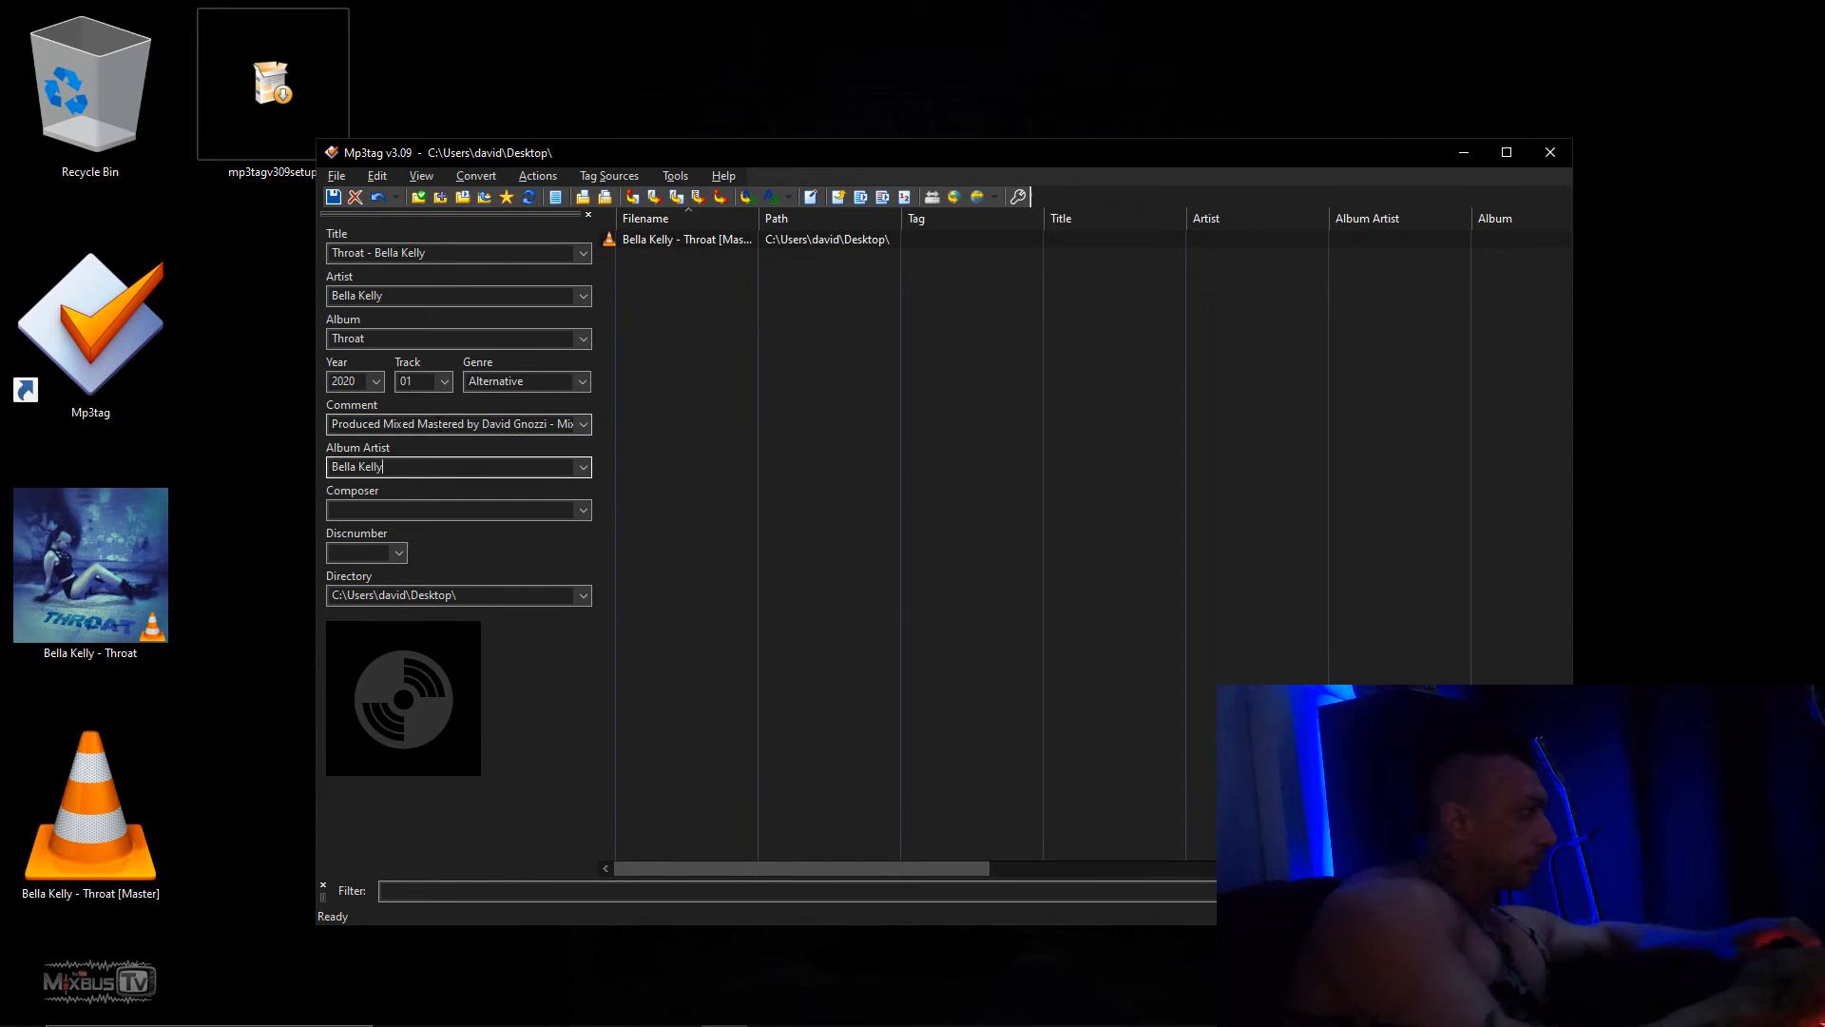
type("Bella Kelly -")
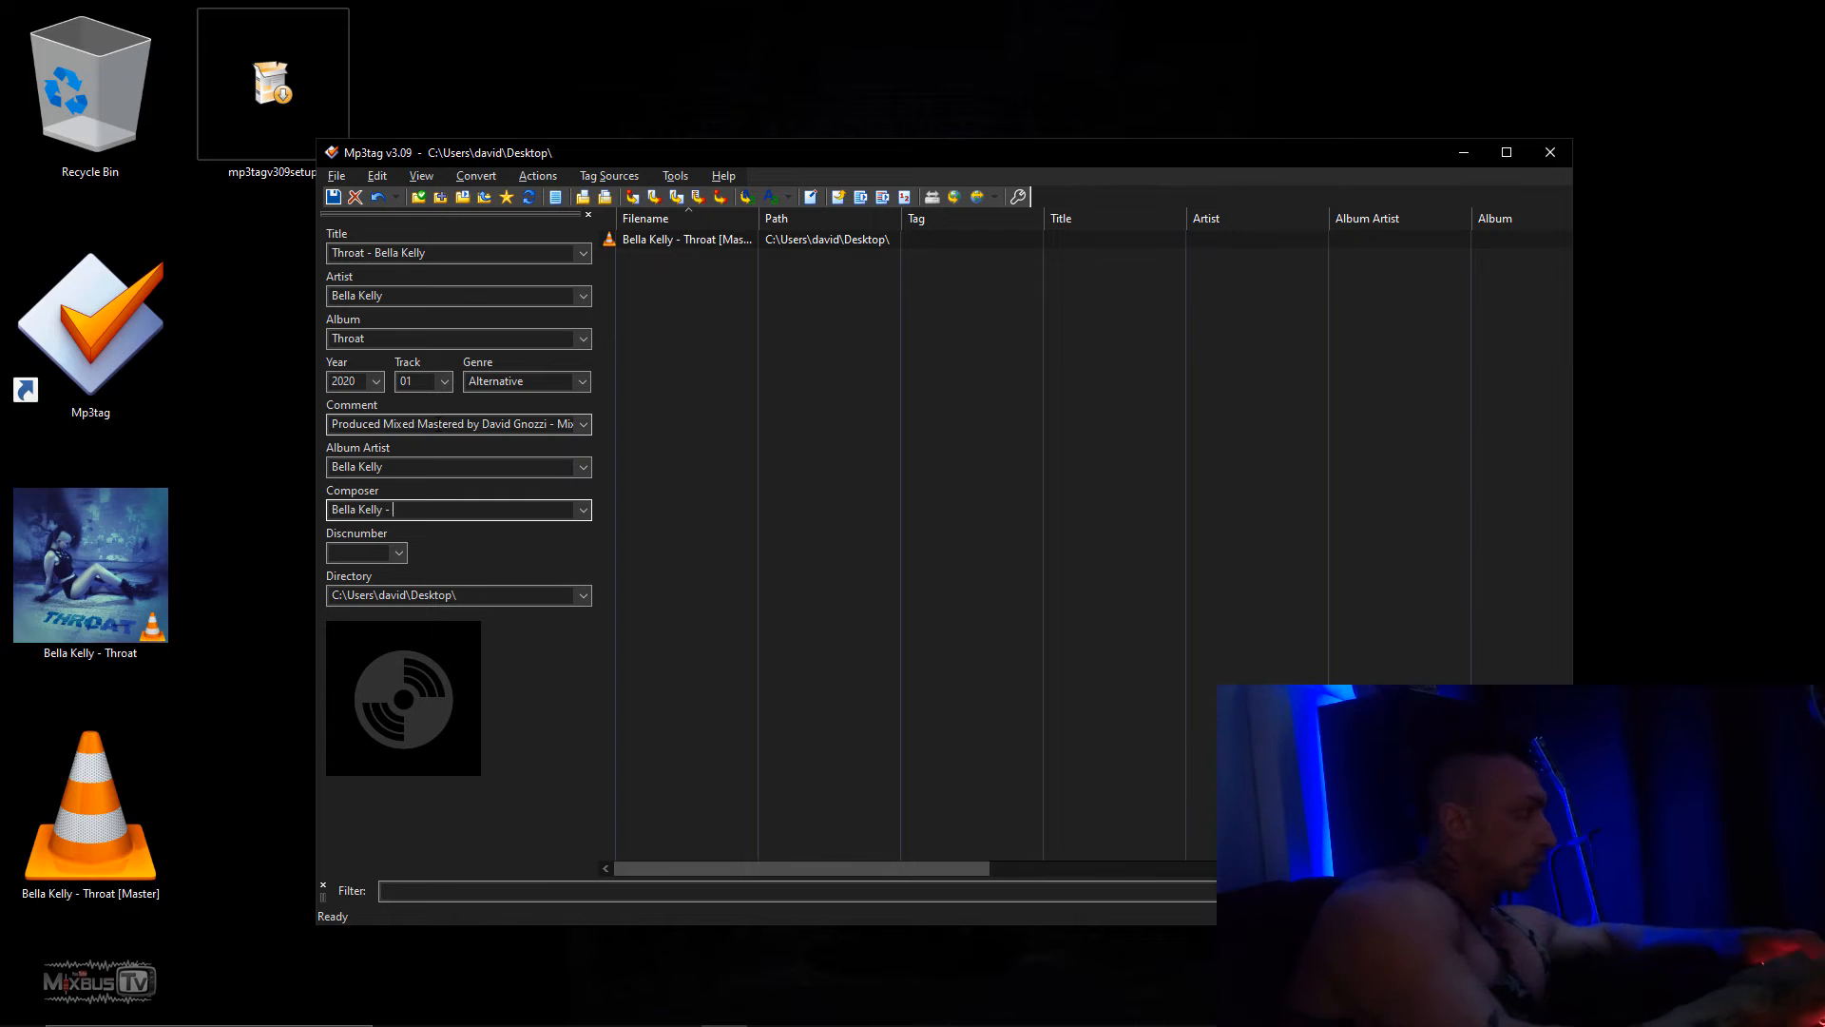
type("David Gnozzi")
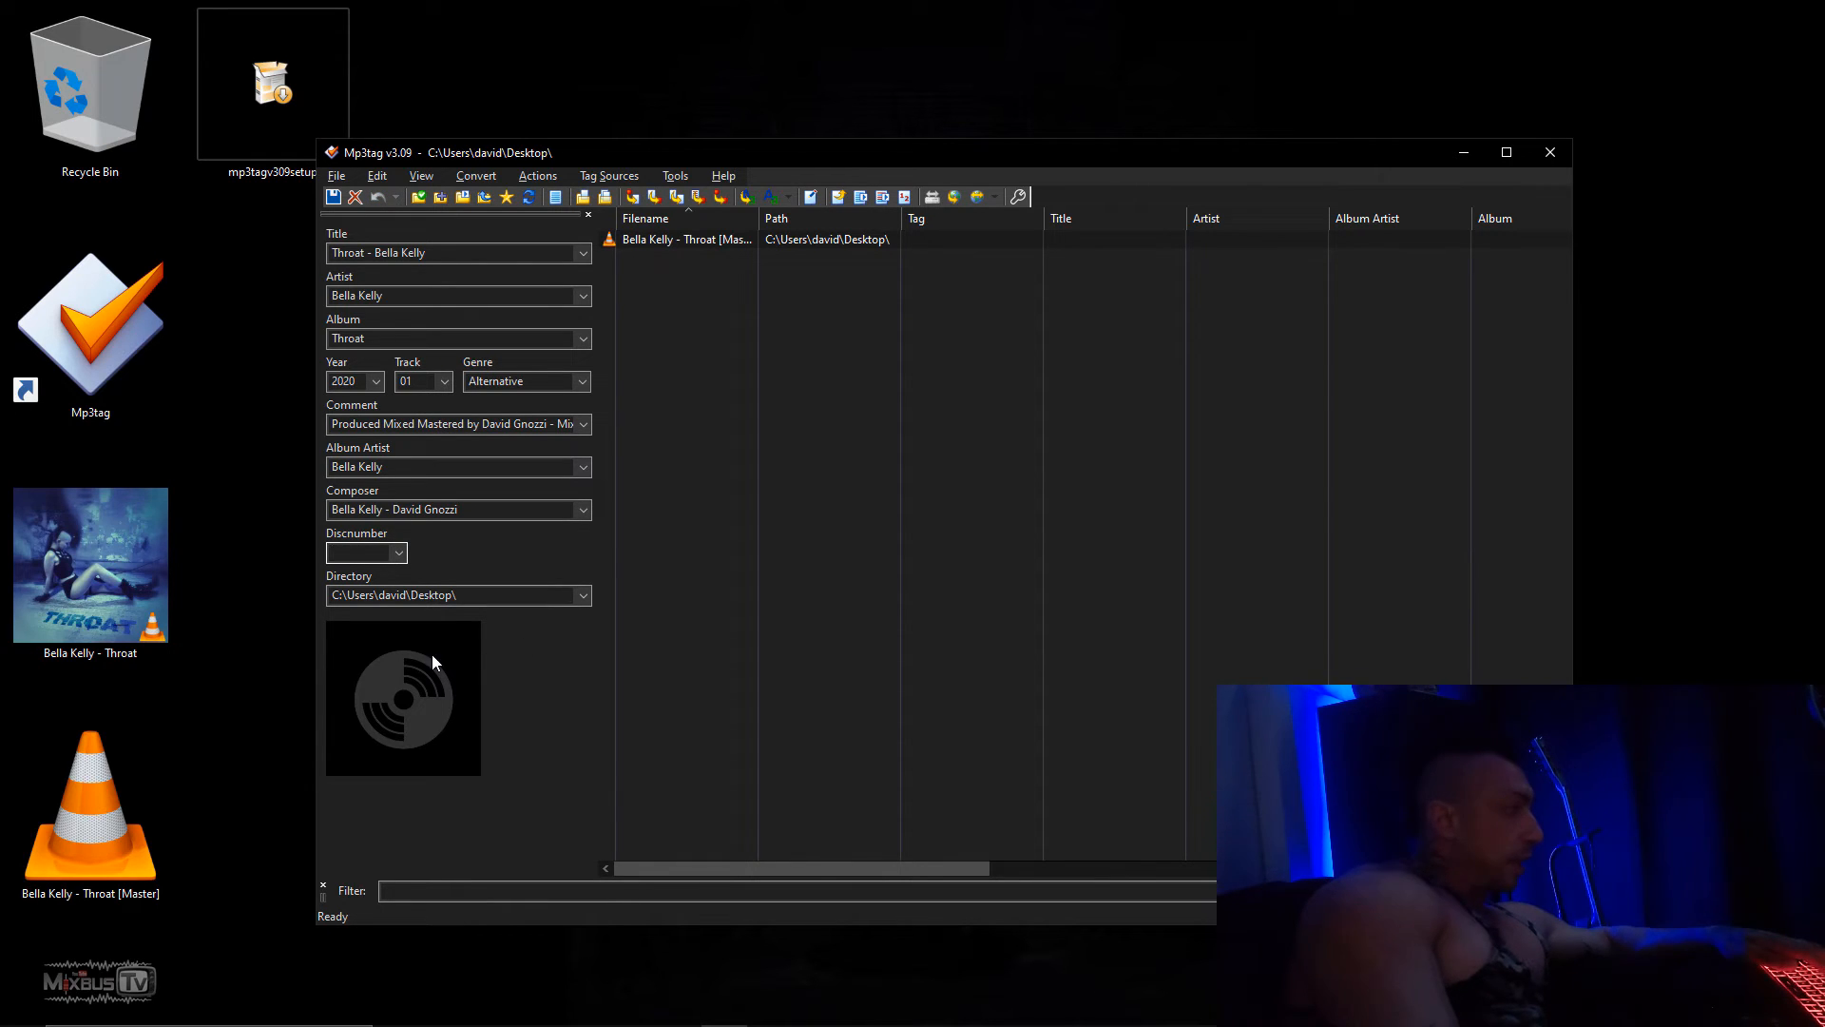
Paste the copied Throat cover image onto the desktop as a file named download.
right_click(401, 698)
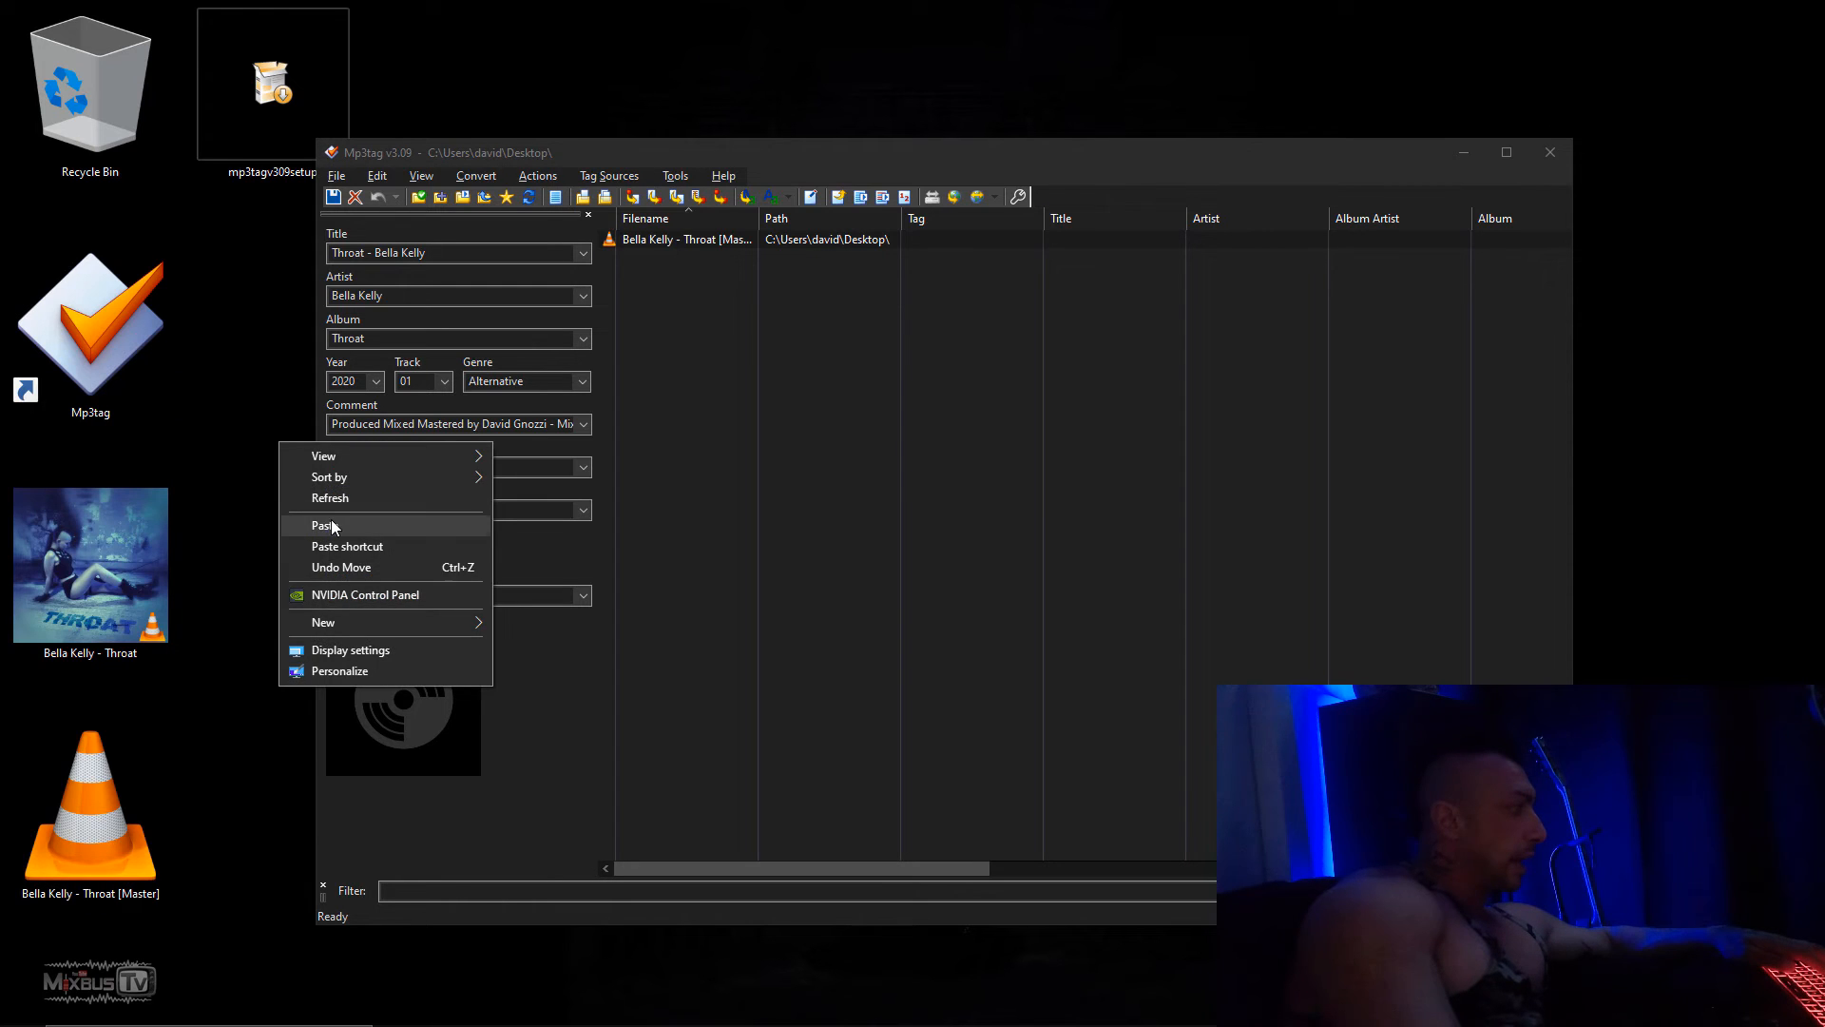
left_click(322, 525)
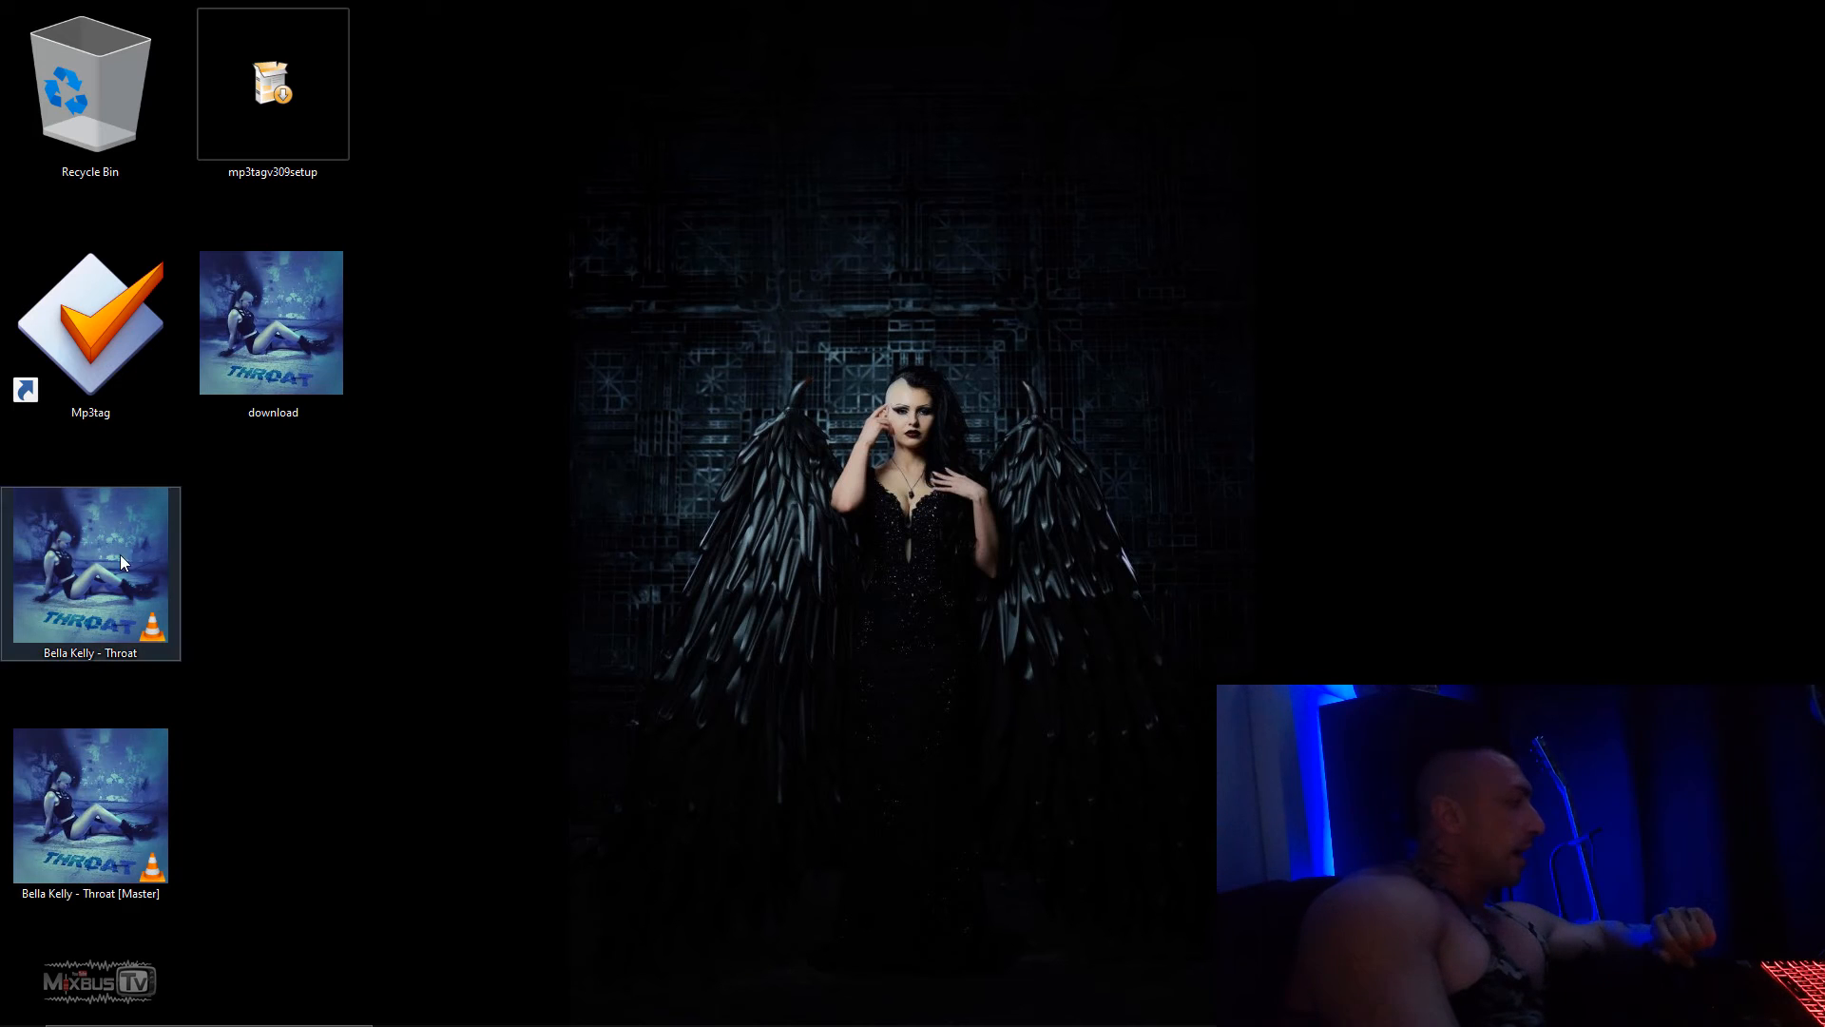
left_click(89, 809)
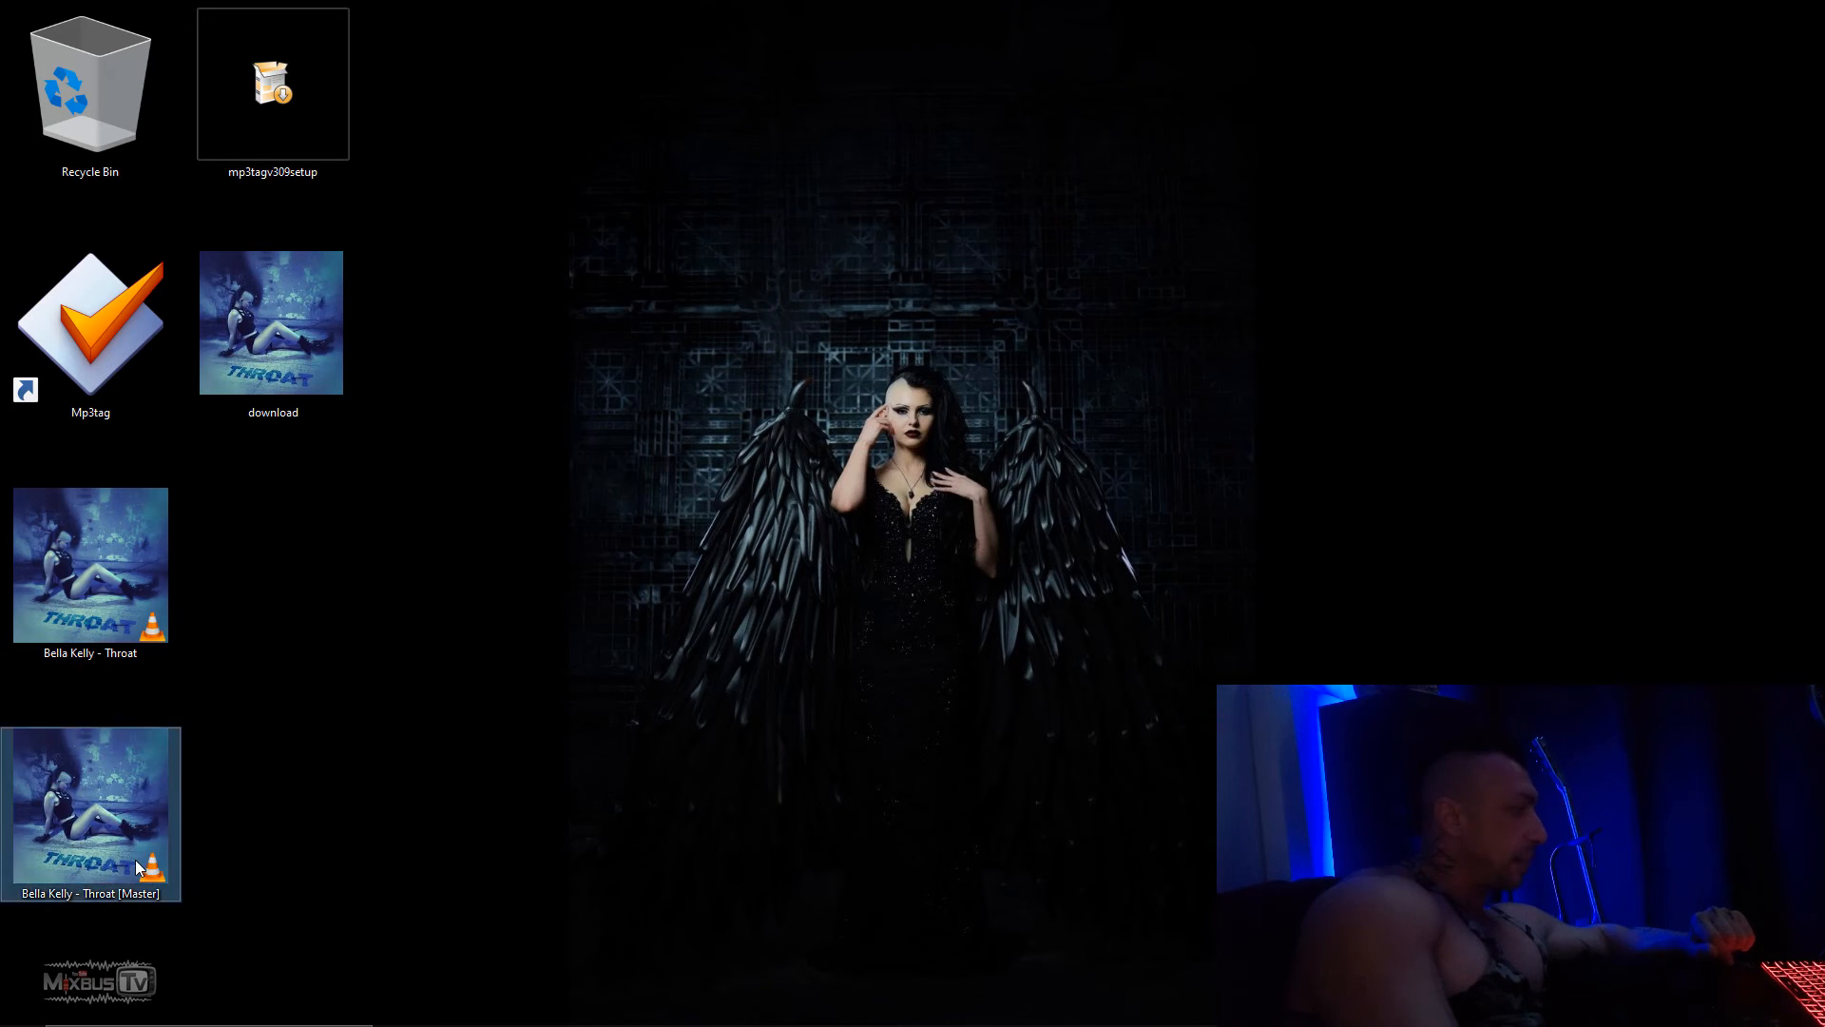